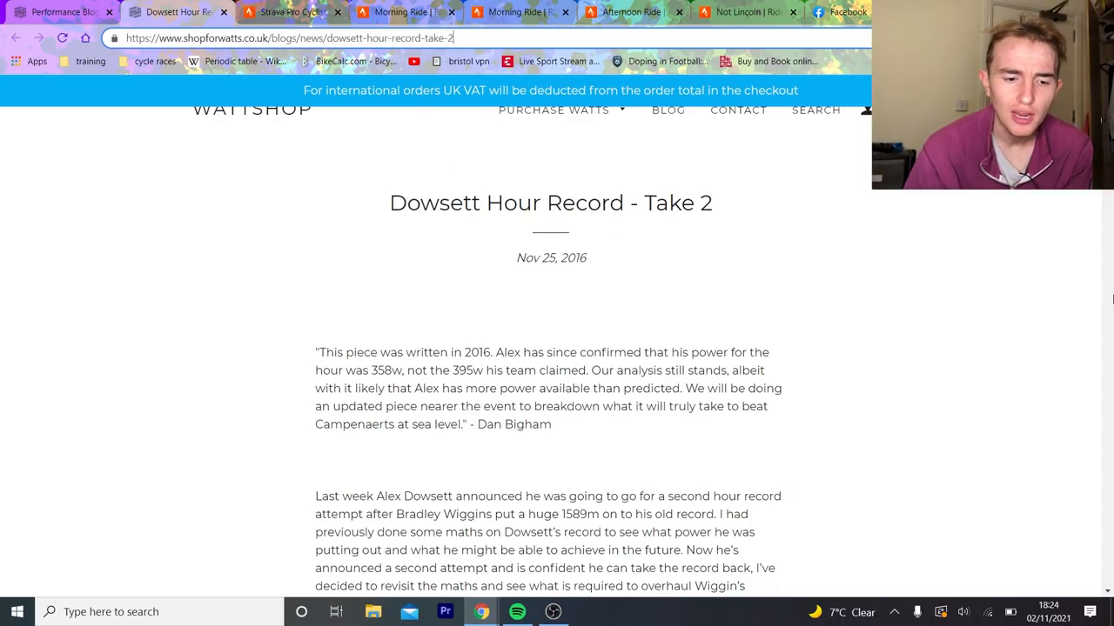
# Step: Read the Dowsett Hour Record - Take 2 post through the CdA breakdown, air-density chart and altitude analysis
pyautogui.scroll(-3)
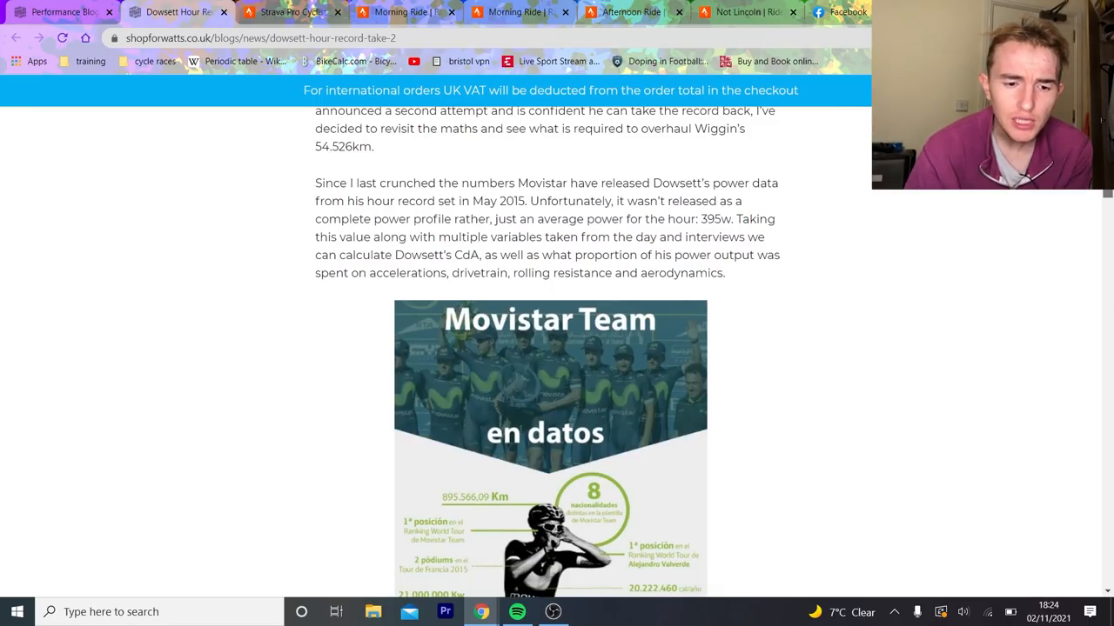
pyautogui.scroll(-3)
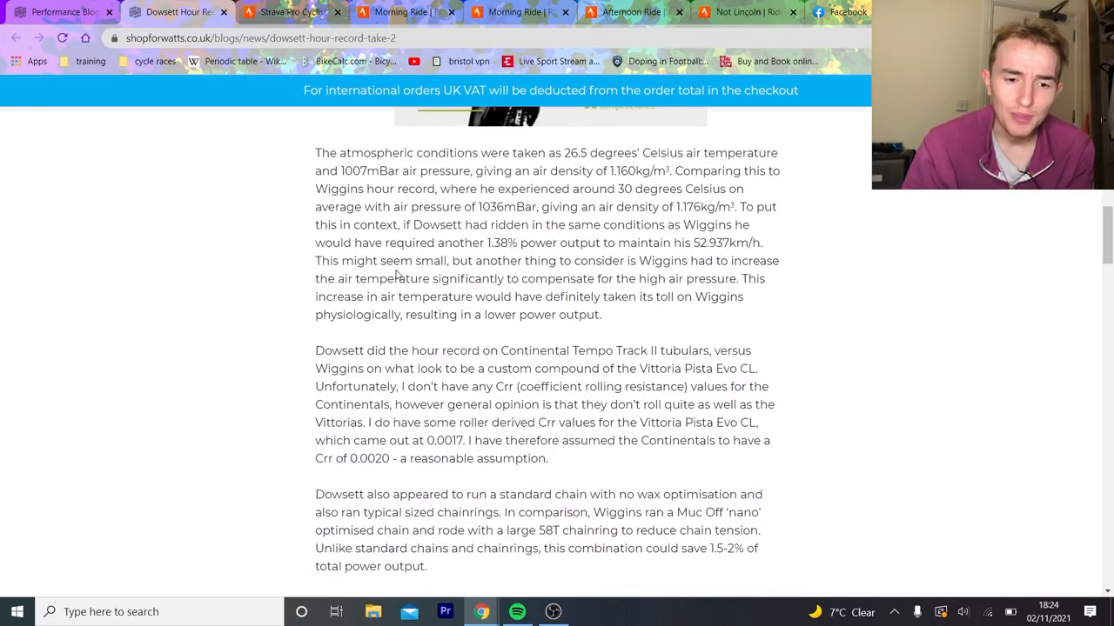
pyautogui.scroll(-3)
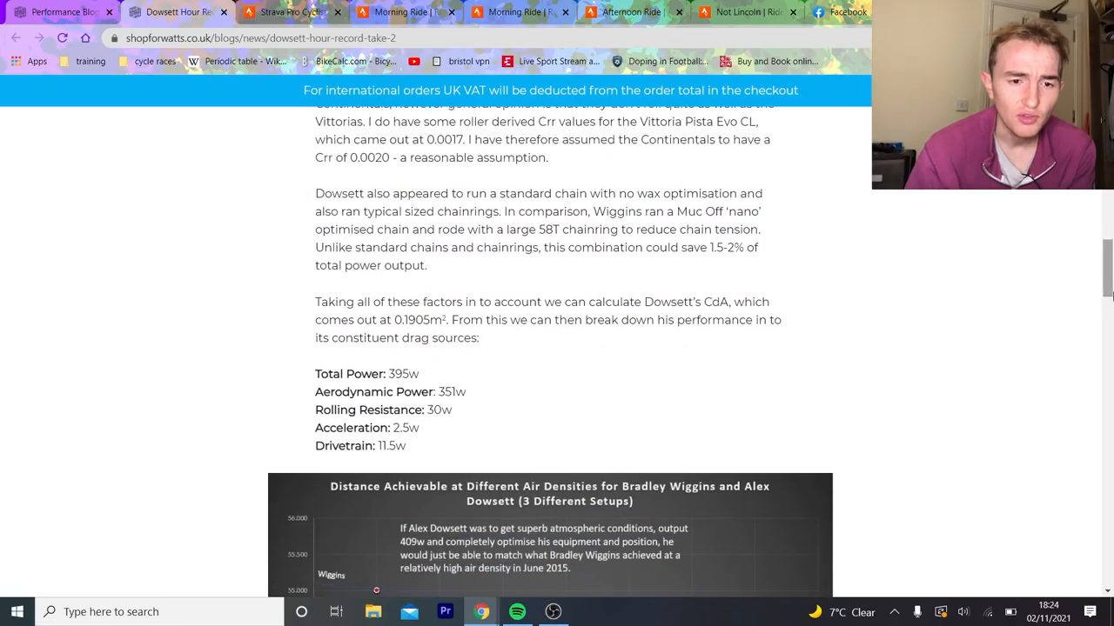
pyautogui.scroll(-3)
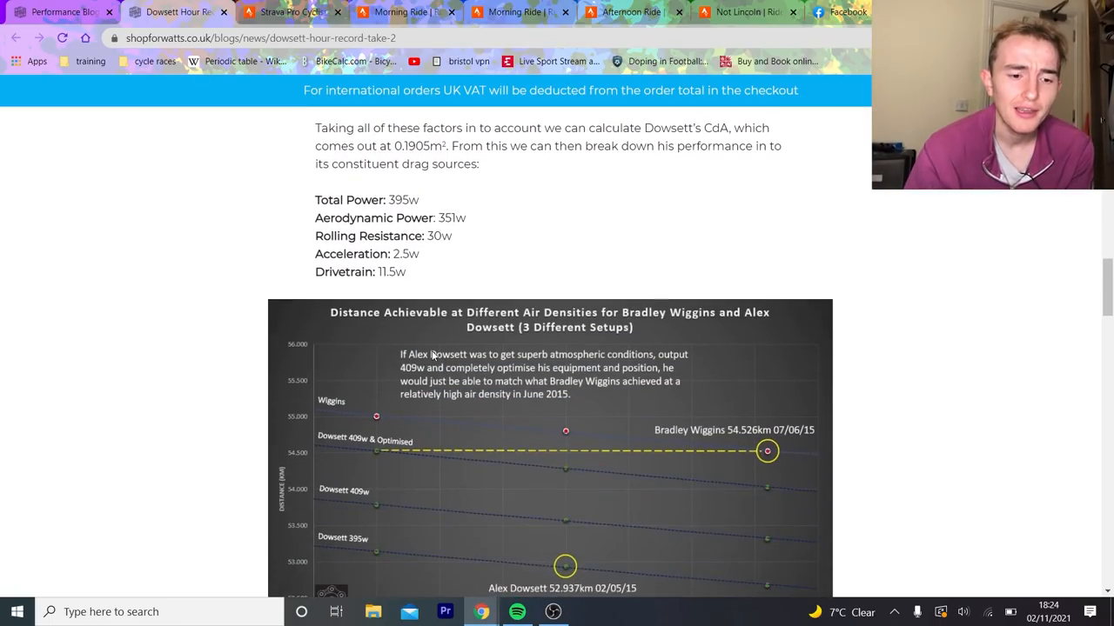
pyautogui.moveTo(307, 214)
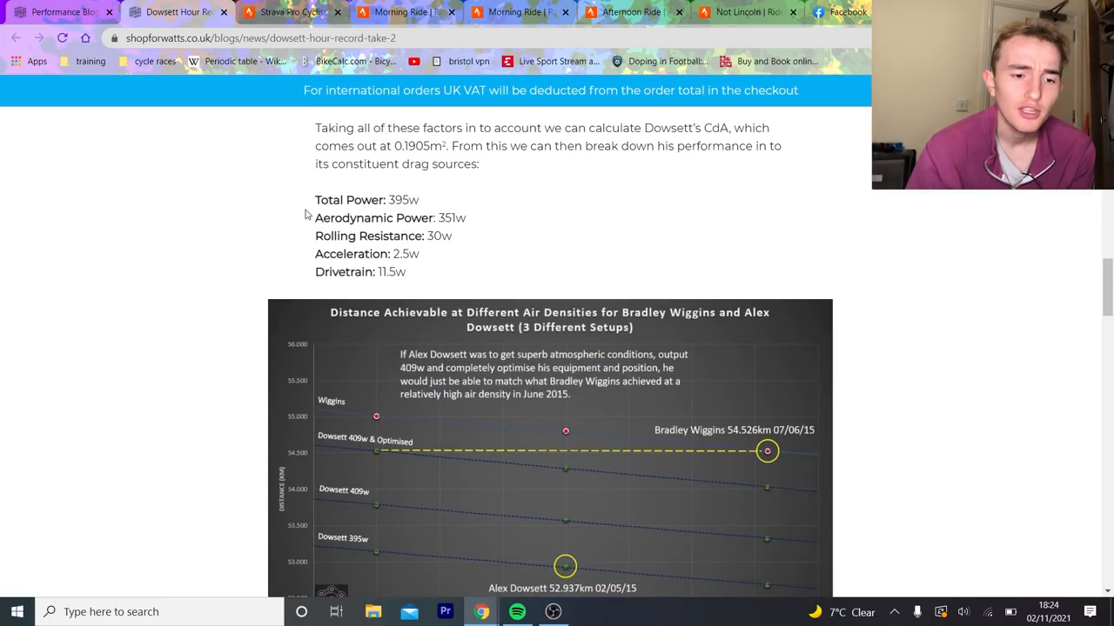
pyautogui.scroll(-3)
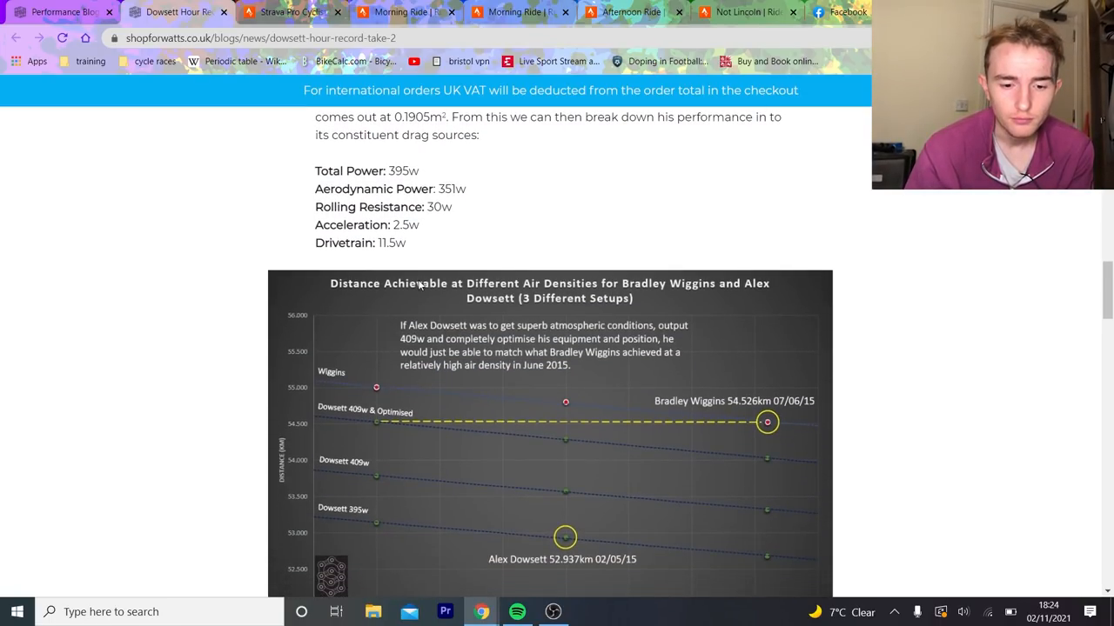
pyautogui.scroll(-3)
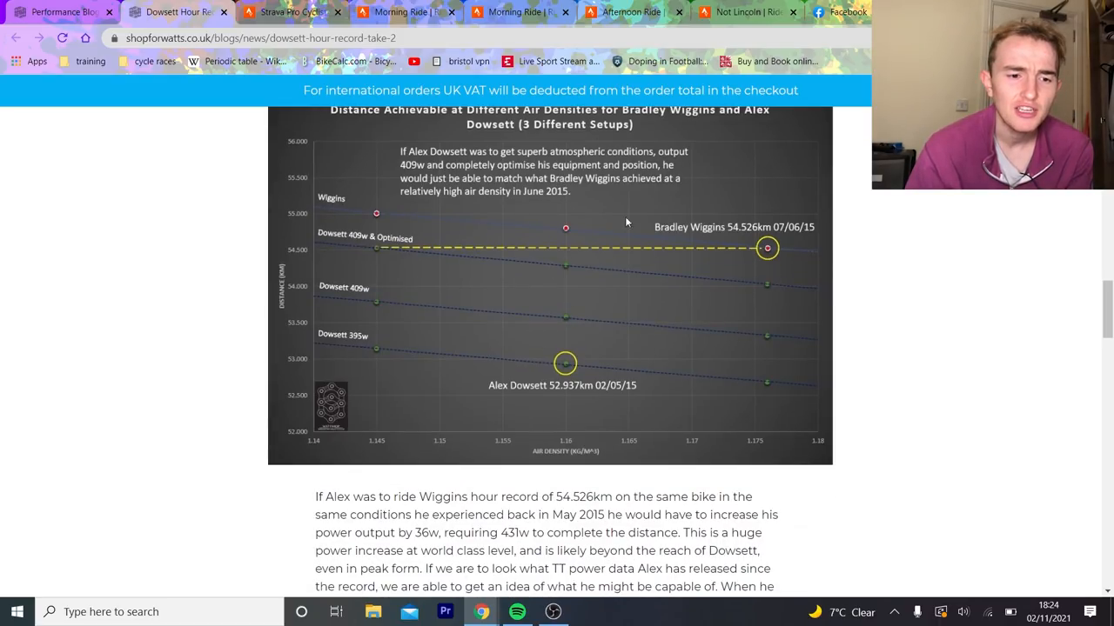
pyautogui.moveTo(504, 335)
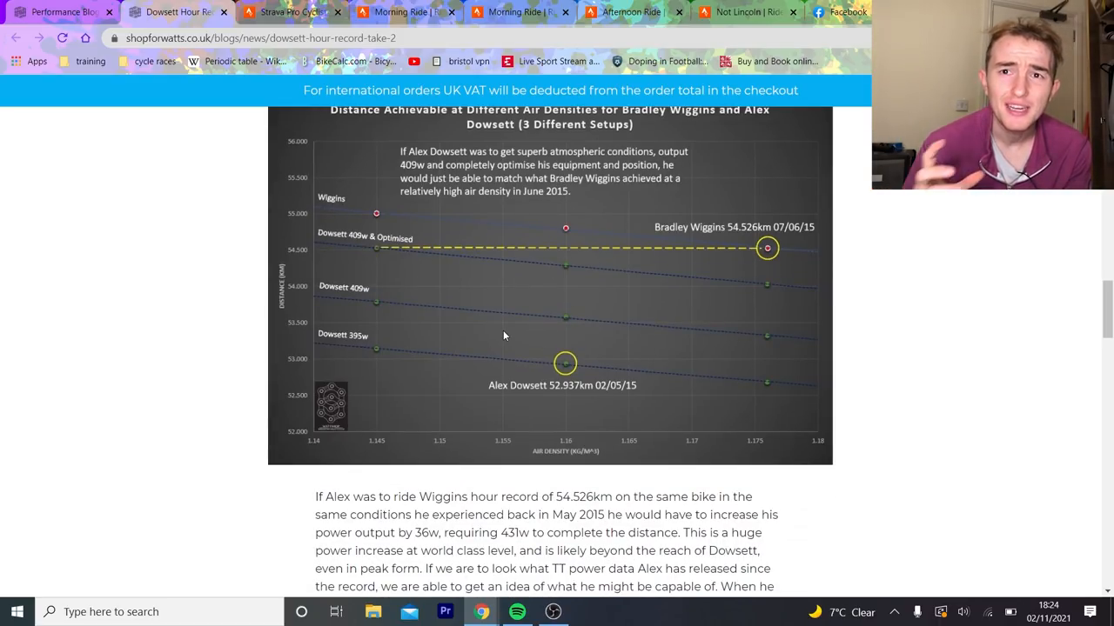
pyautogui.scroll(-3)
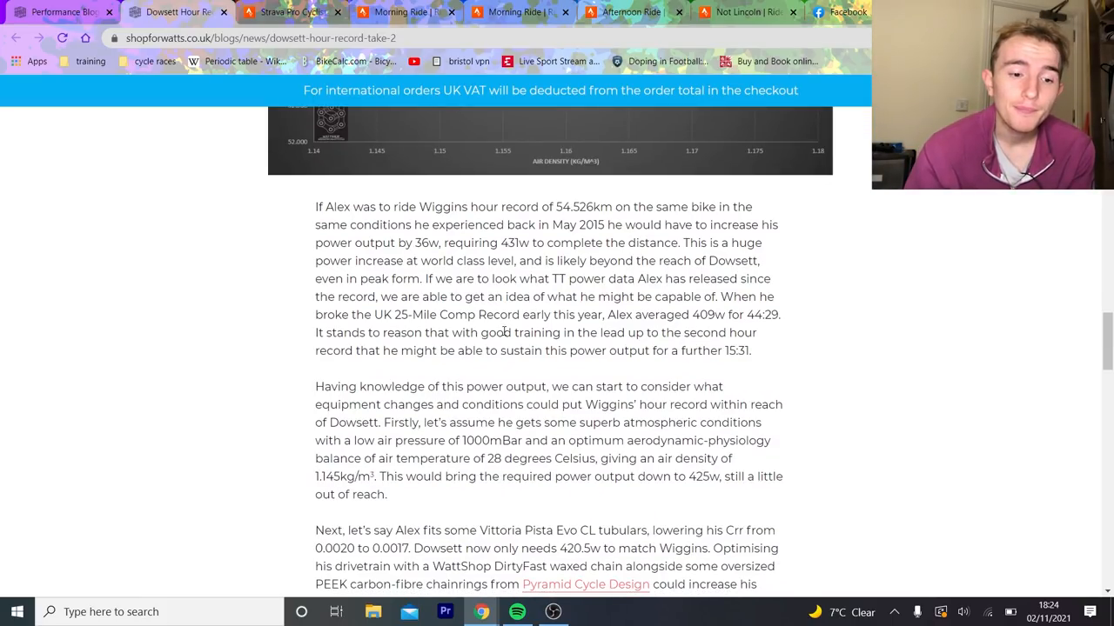
pyautogui.scroll(-3)
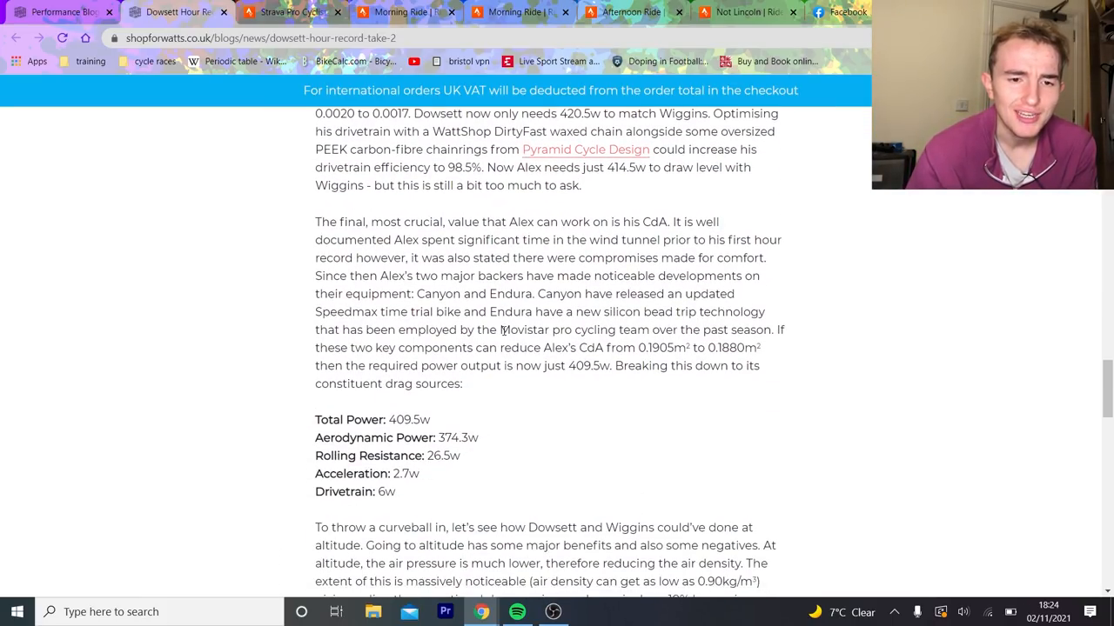
pyautogui.scroll(-3)
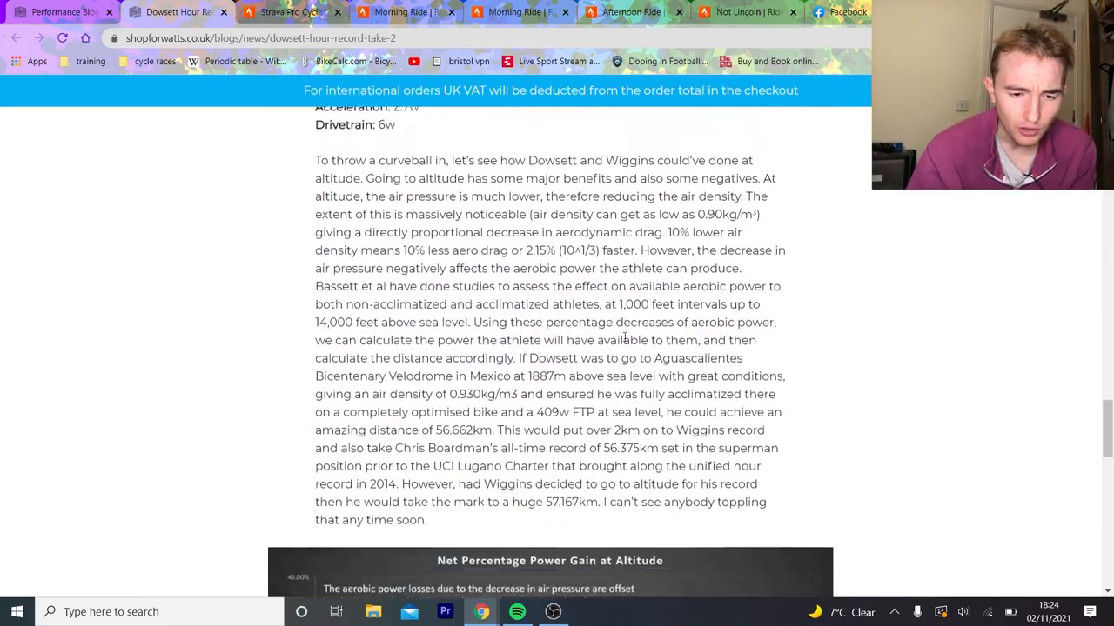
pyautogui.scroll(-3)
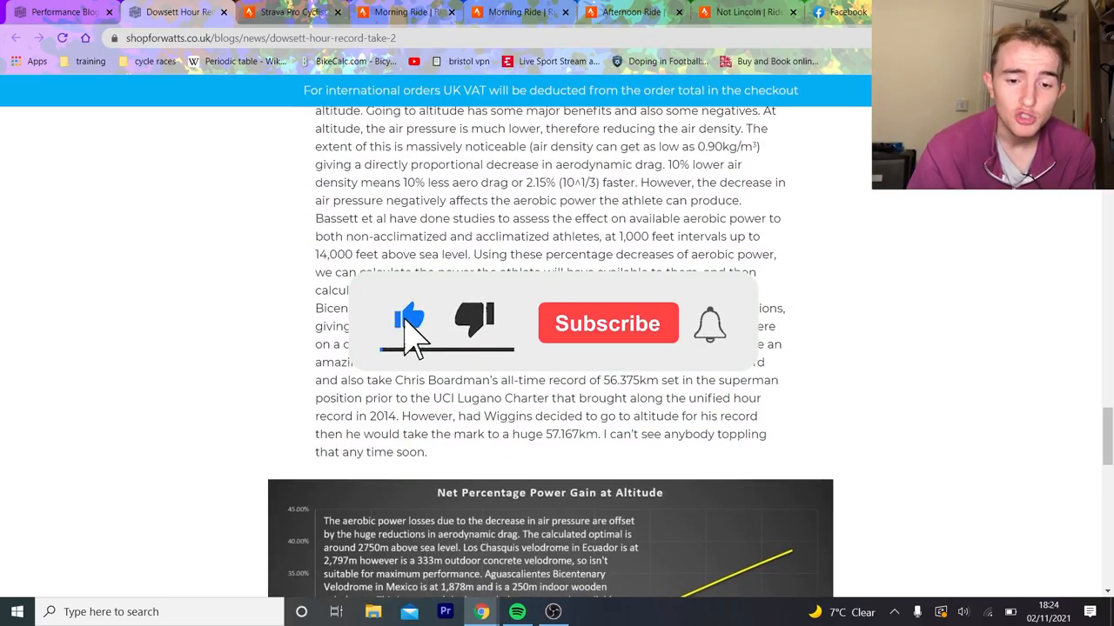
pyautogui.click(608, 322)
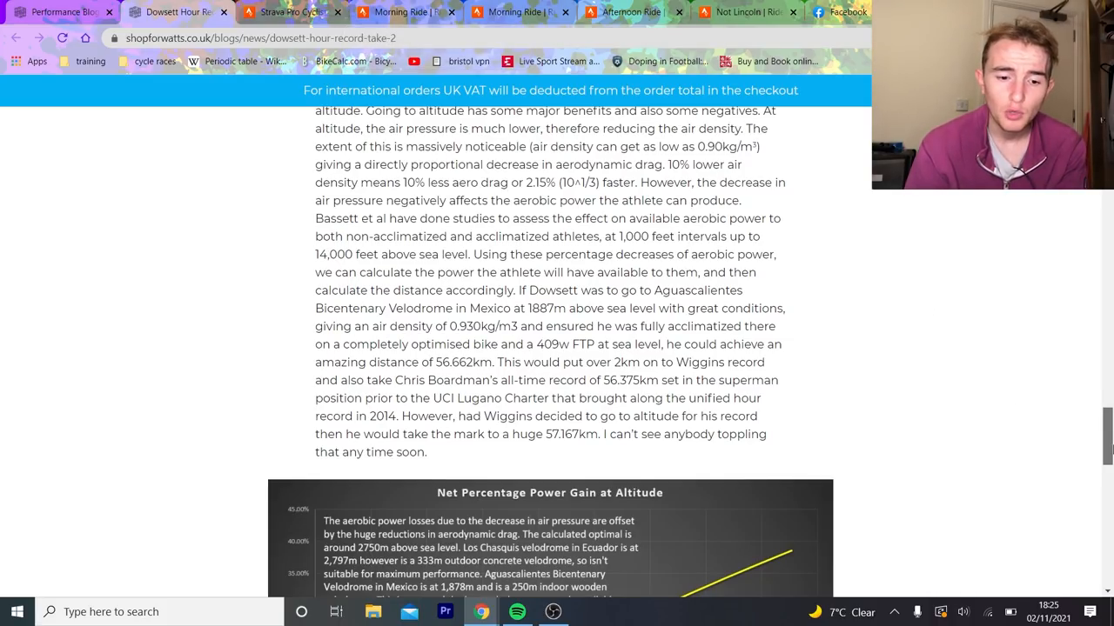
pyautogui.scroll(-3)
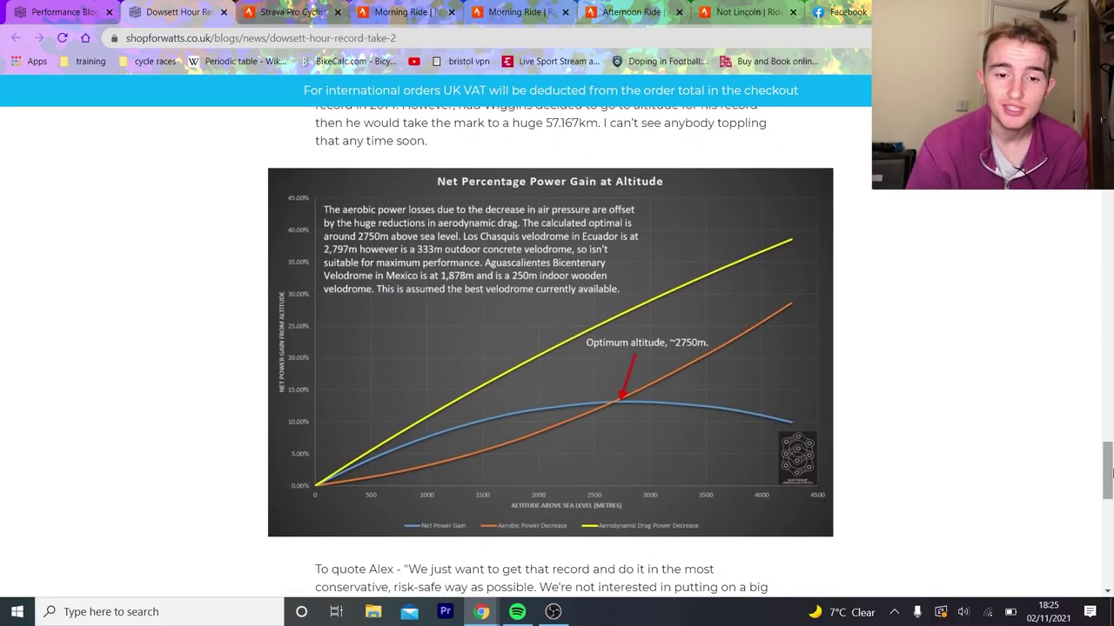
pyautogui.scroll(3)
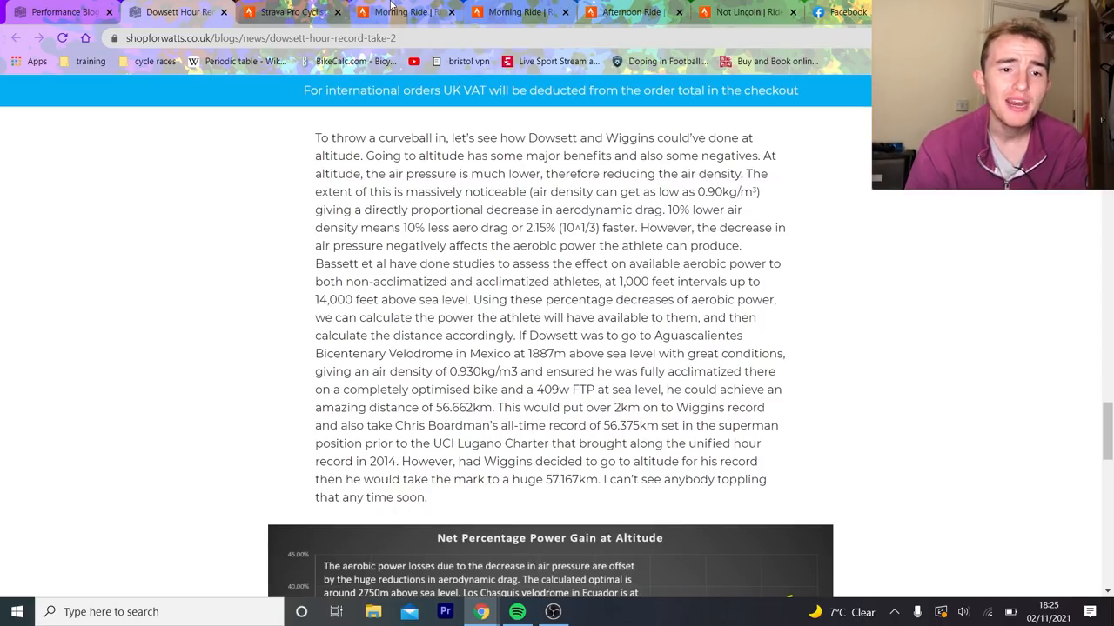
# Step: Bring up Dowsett's indoor Morning Ride analysis, scrolled to the laps panel and power, heart-rate and cadence graphs
pyautogui.click(409, 12)
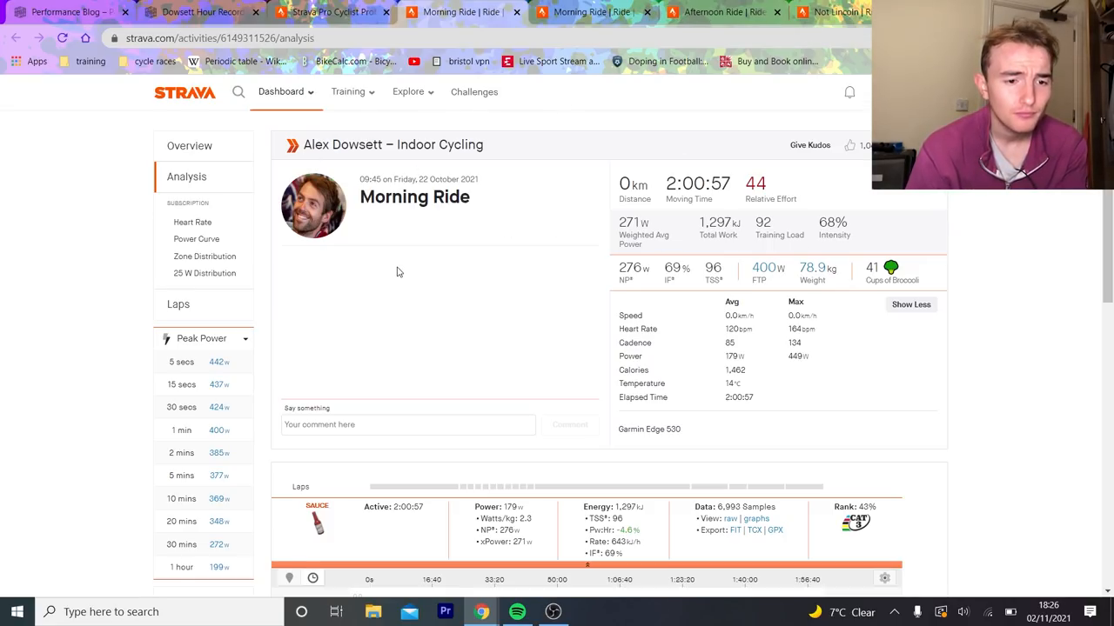
pyautogui.scroll(-3)
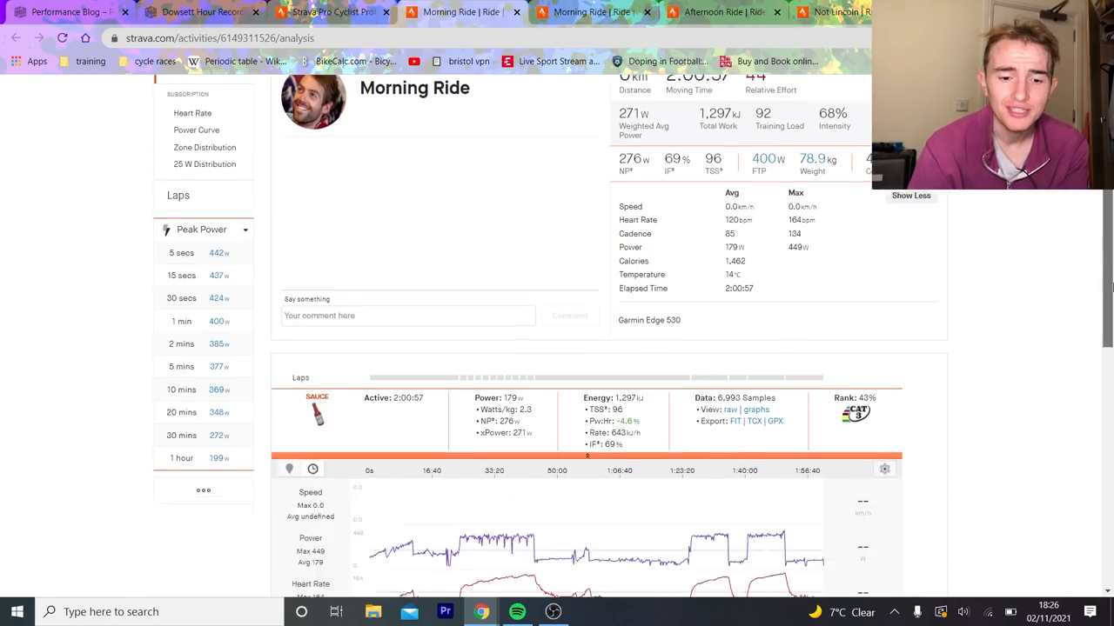
pyautogui.scroll(-3)
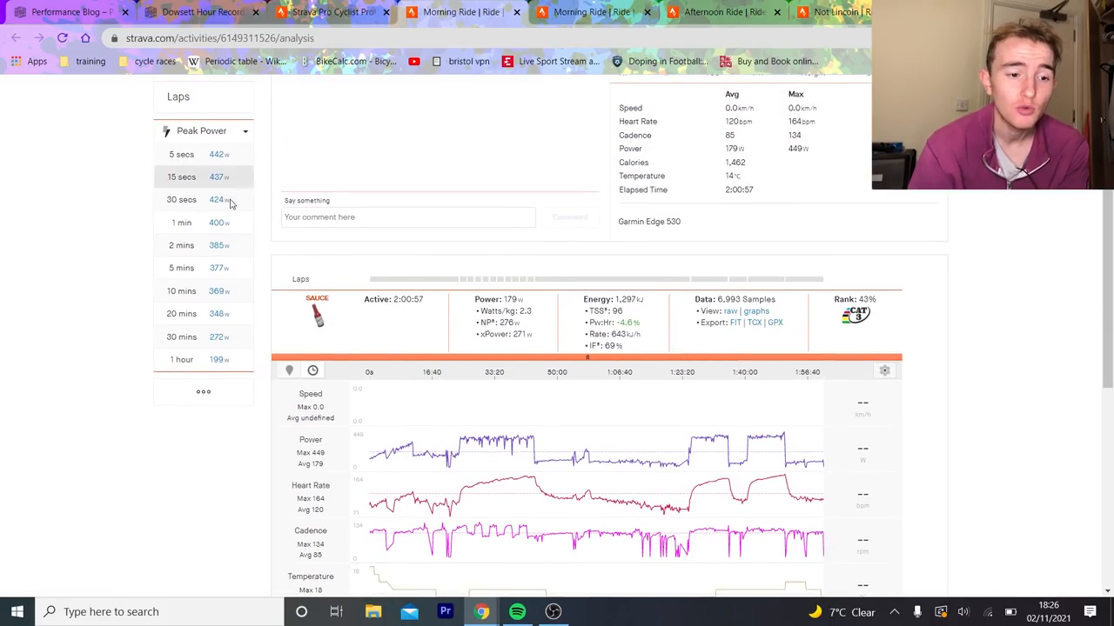
# Step: Zoom the analysis into the best 20-minute power effort, then into lap 2 and a later lap
pyautogui.click(181, 314)
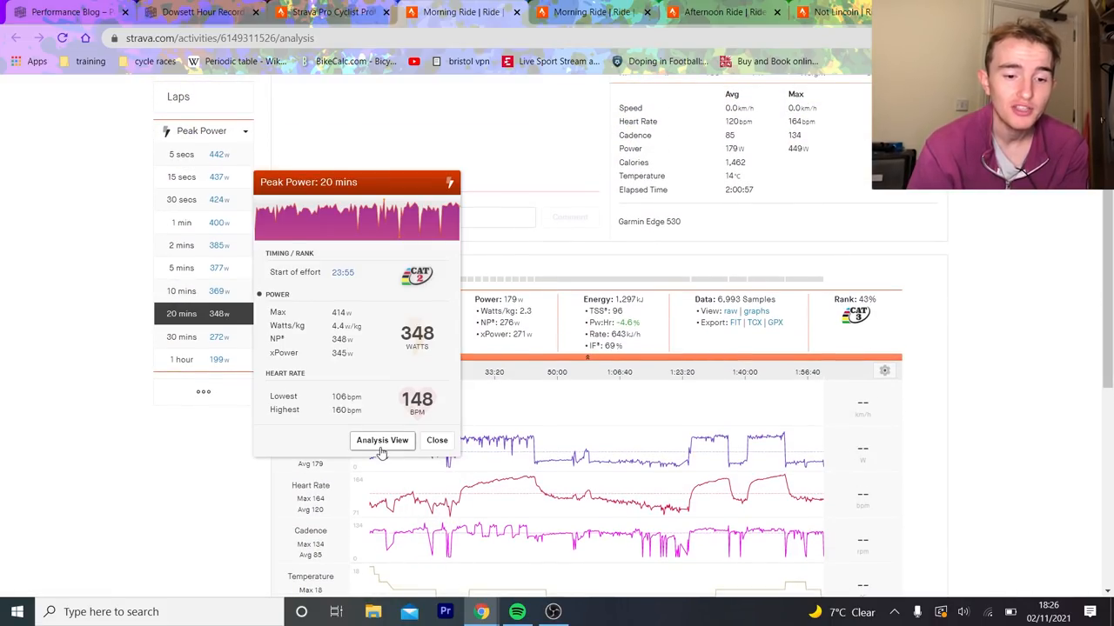
pyautogui.click(383, 440)
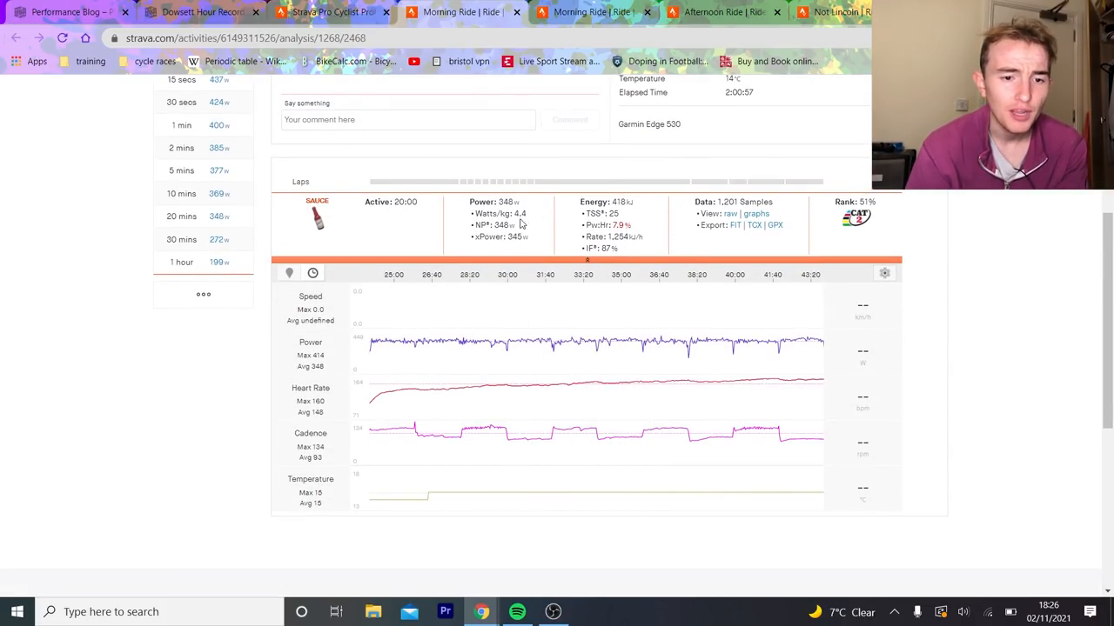
pyautogui.click(460, 181)
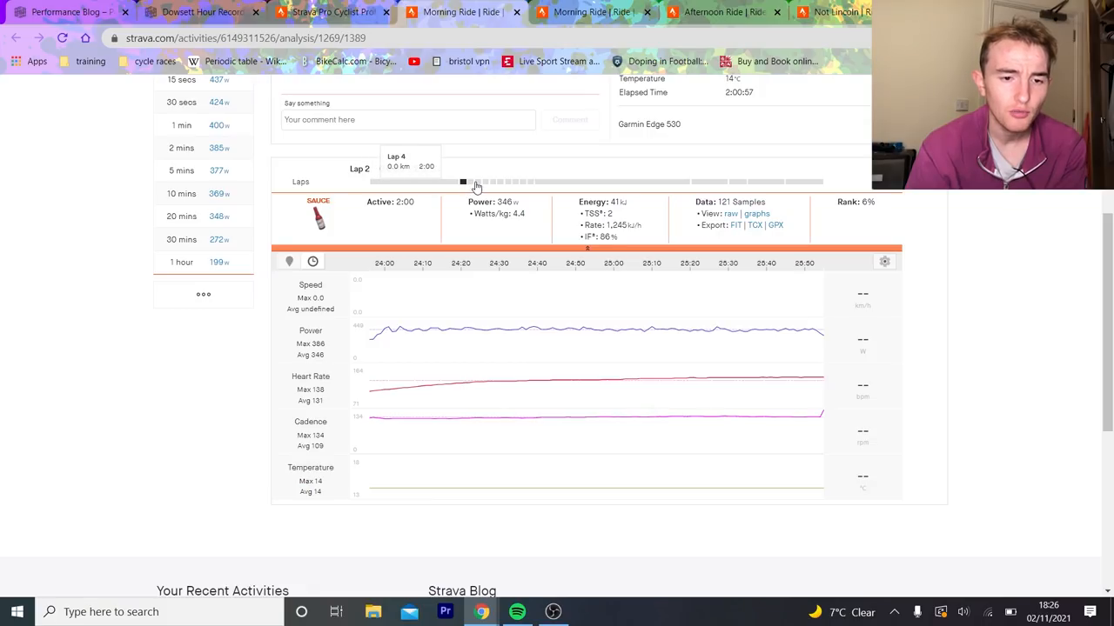
pyautogui.moveTo(473, 188)
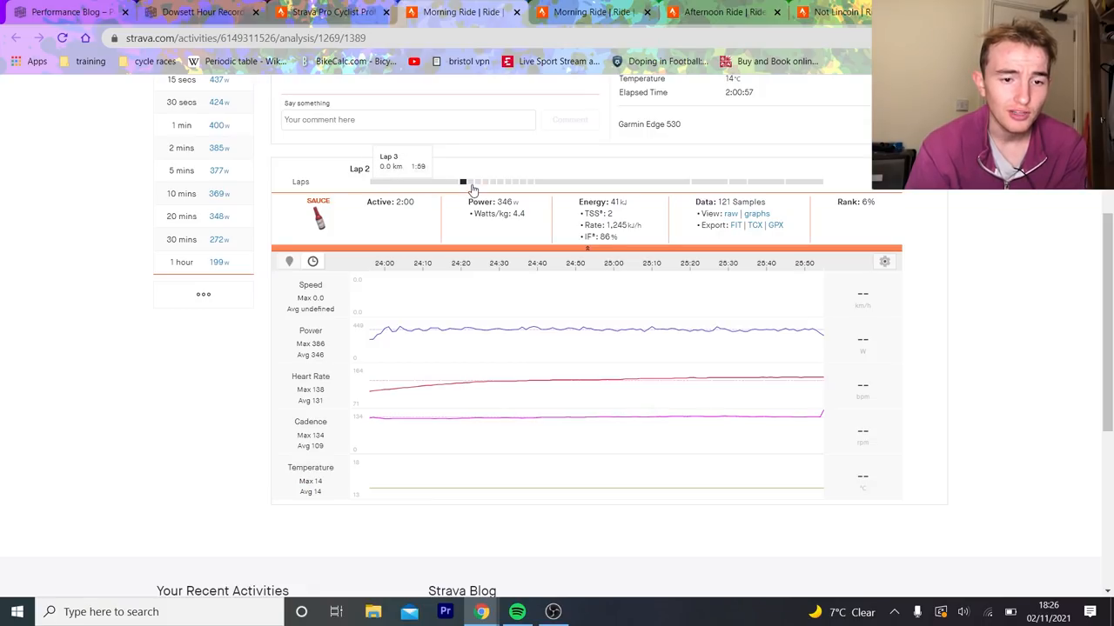
pyautogui.click(473, 182)
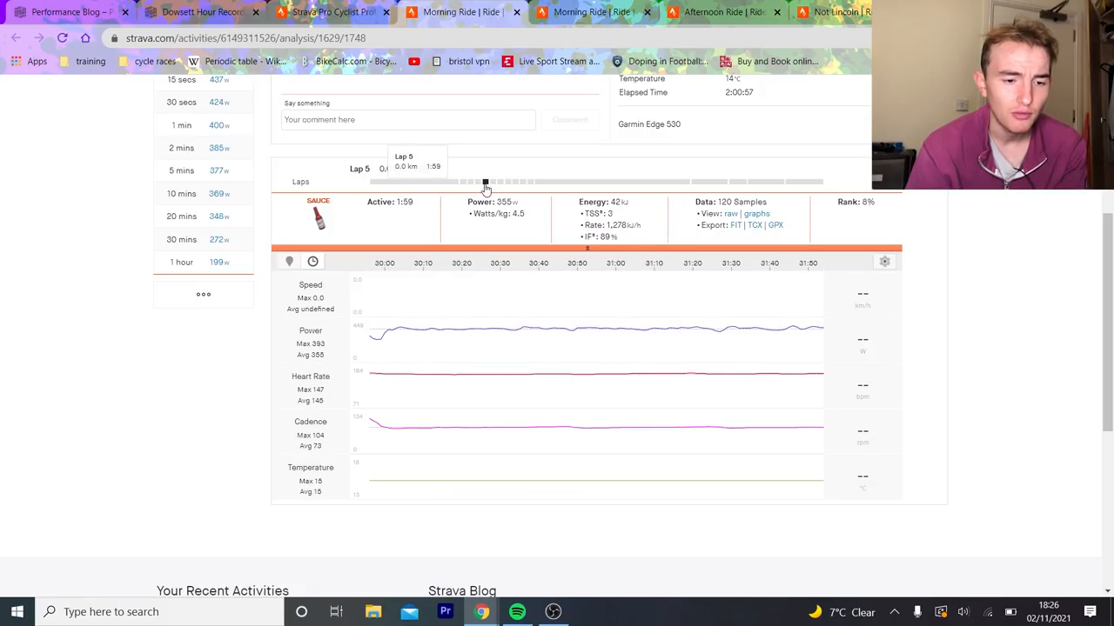
# Step: Inspect laps 6 and 7's power and heart rate, then reset the charts to the full ride
pyautogui.click(494, 181)
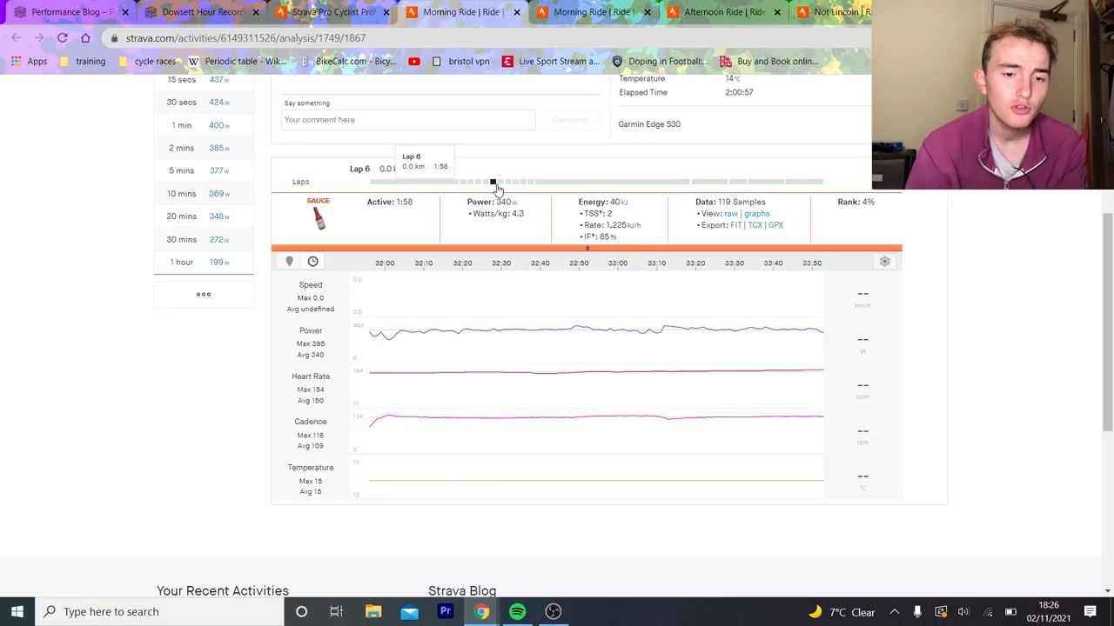
pyautogui.click(499, 183)
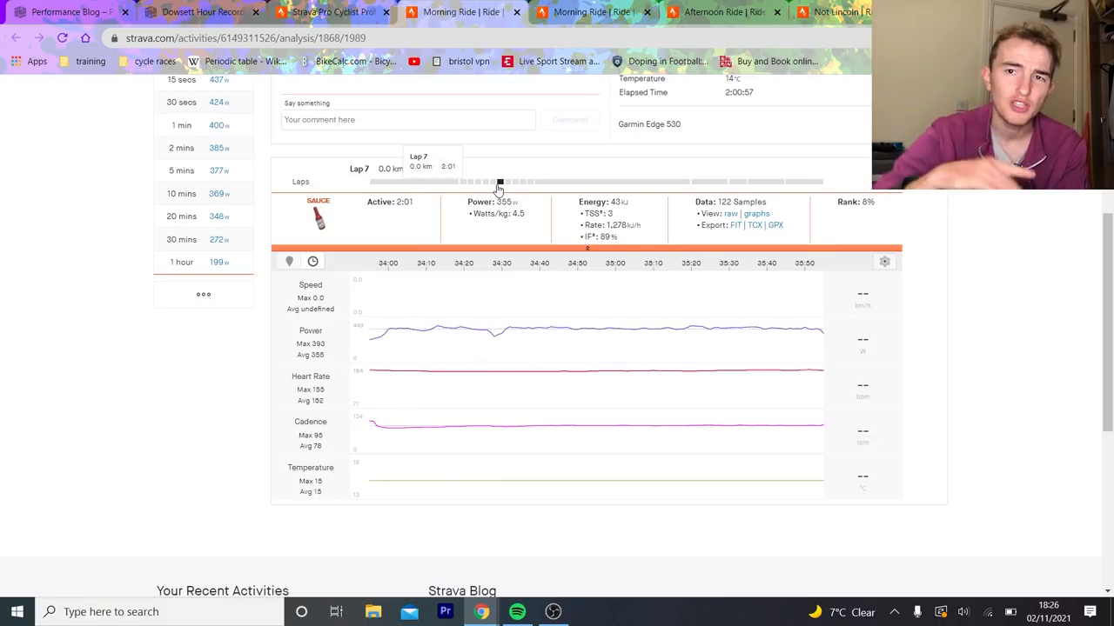
pyautogui.moveTo(505, 183)
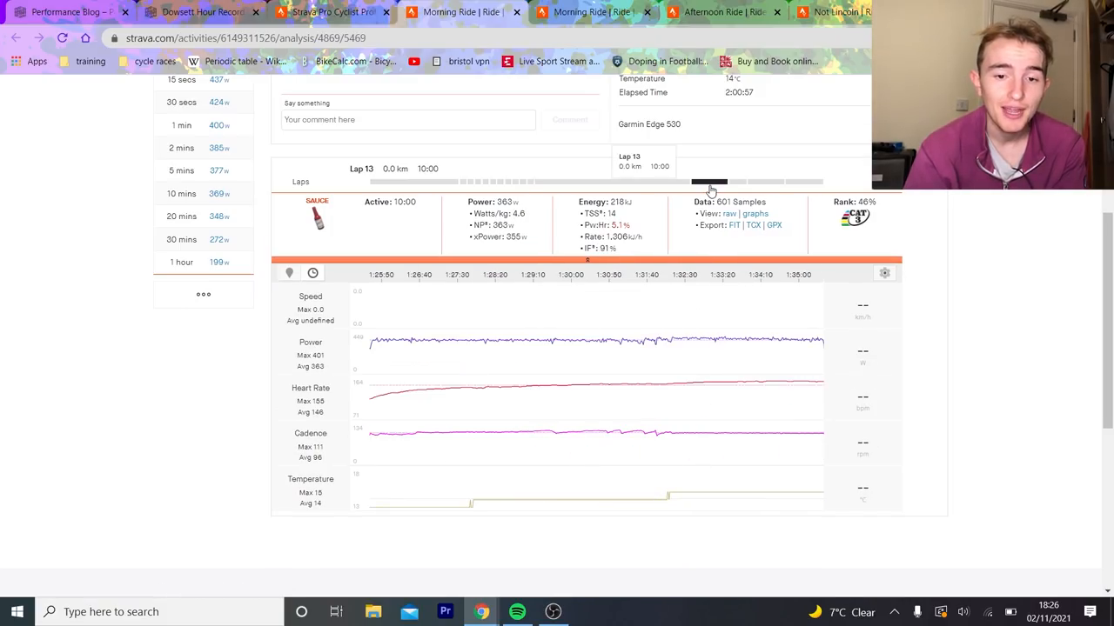
pyautogui.moveTo(756, 188)
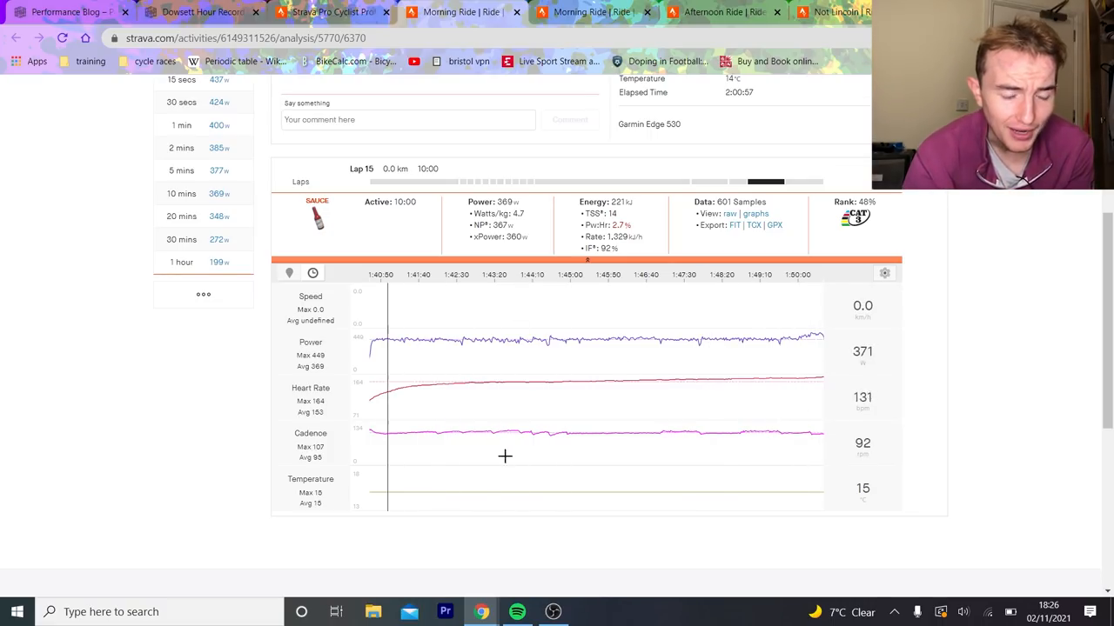
pyautogui.moveTo(685, 164)
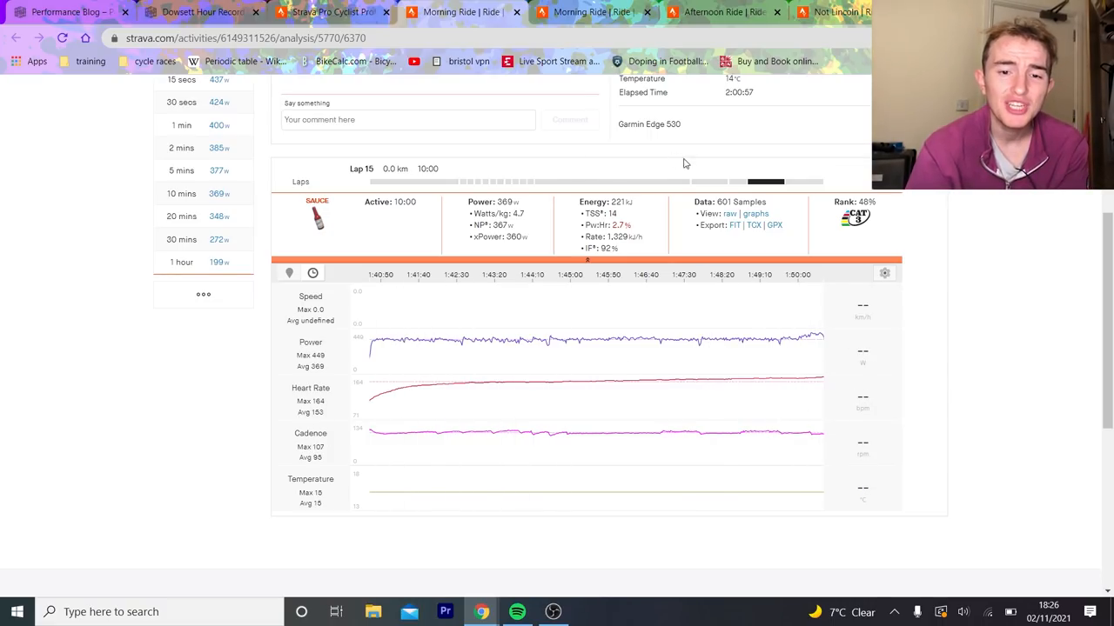
pyautogui.moveTo(717, 183)
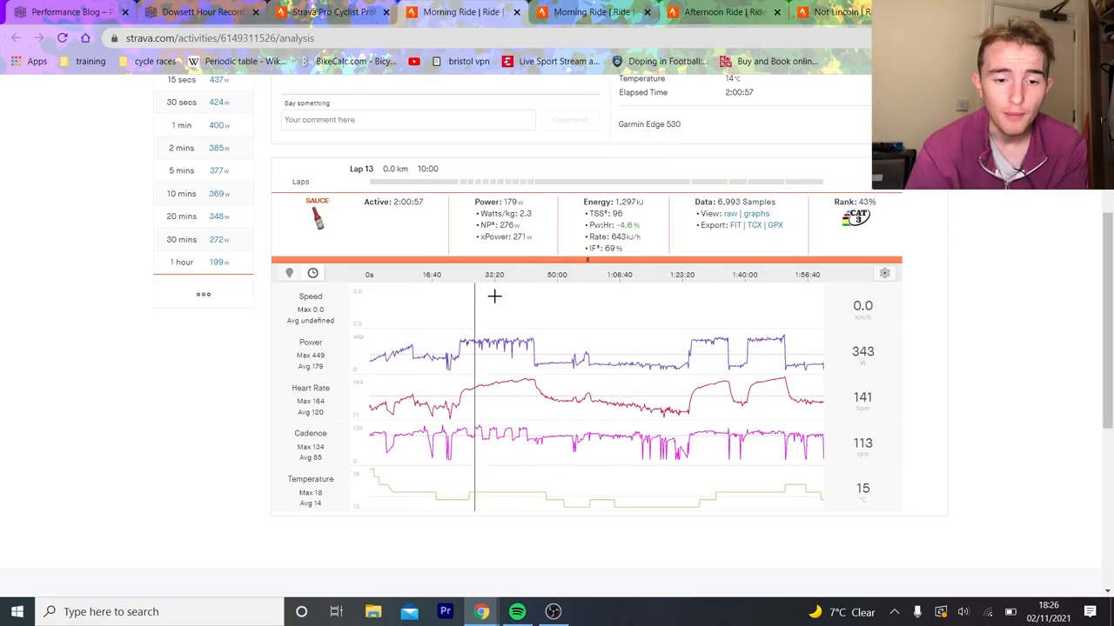
pyautogui.moveTo(781, 310)
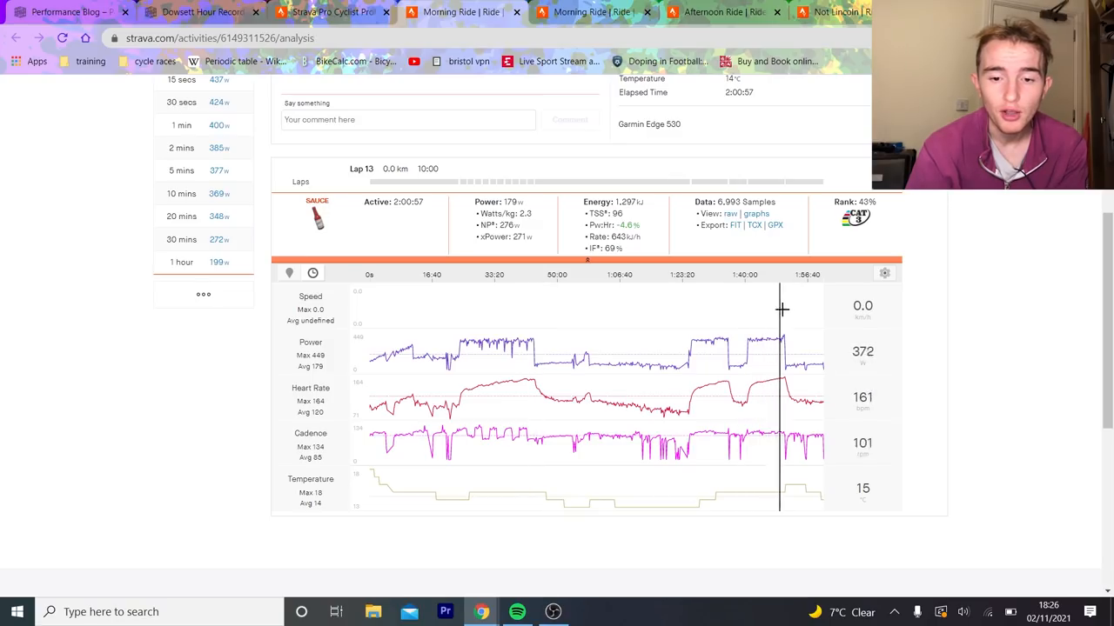
pyautogui.moveTo(736, 322)
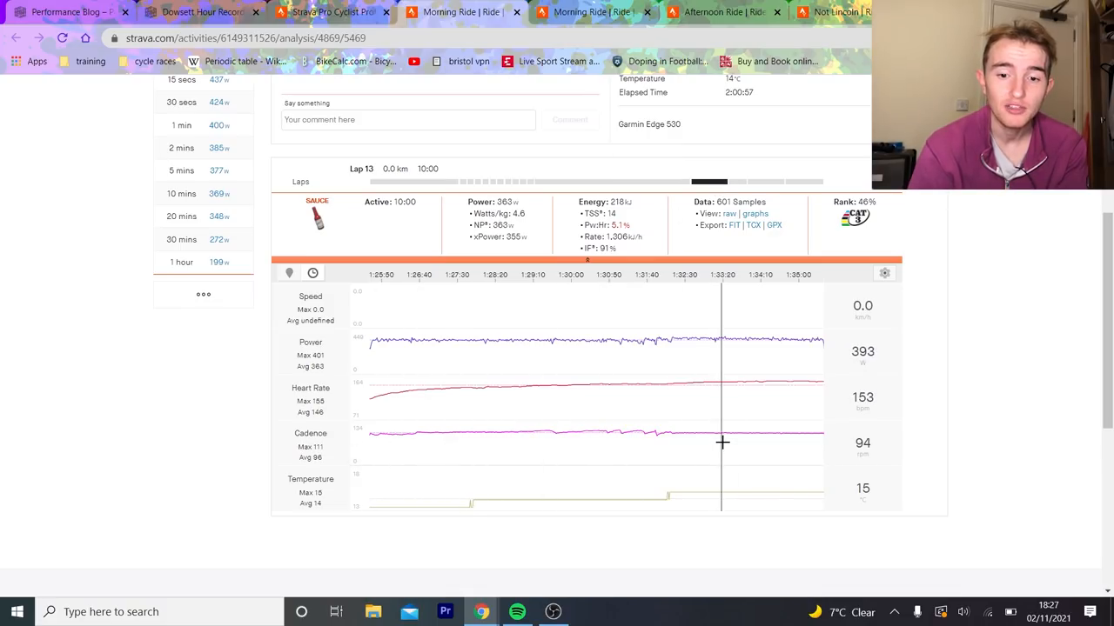
pyautogui.moveTo(821, 428)
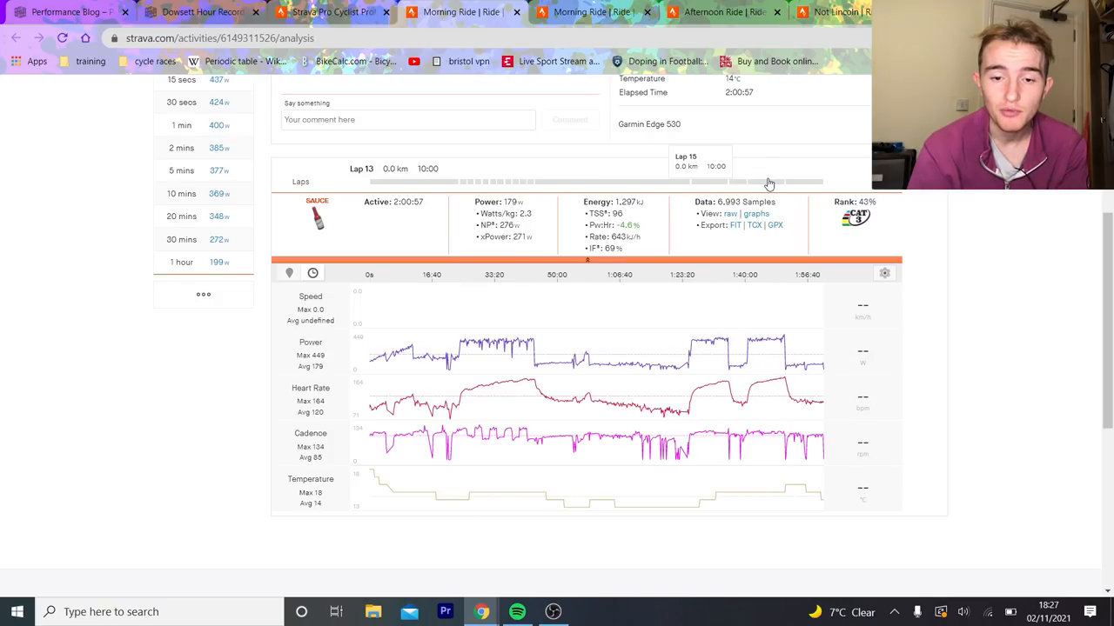
pyautogui.click(765, 181)
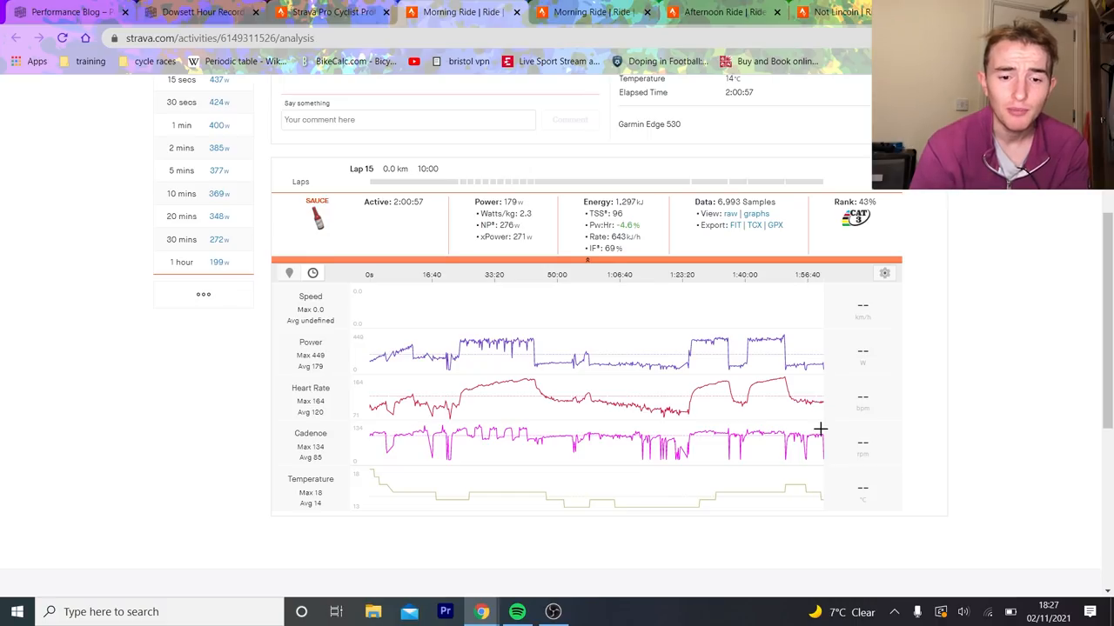
pyautogui.moveTo(484, 379)
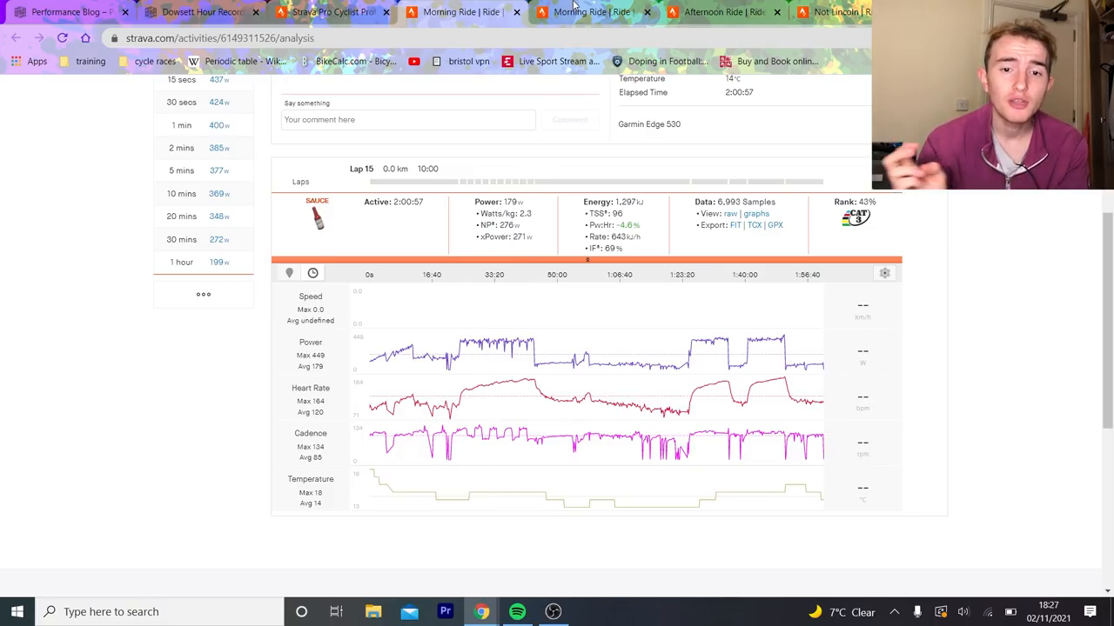
pyautogui.moveTo(591, 10)
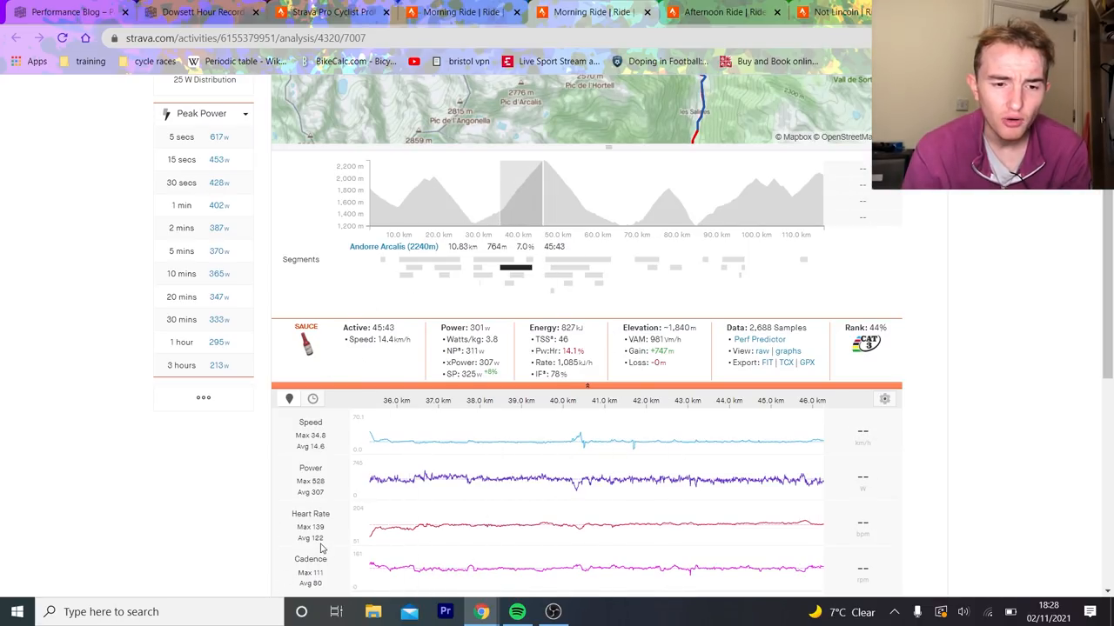
# Step: Examine another ride's analysis, zooming the charts into lap 5
pyautogui.click(722, 12)
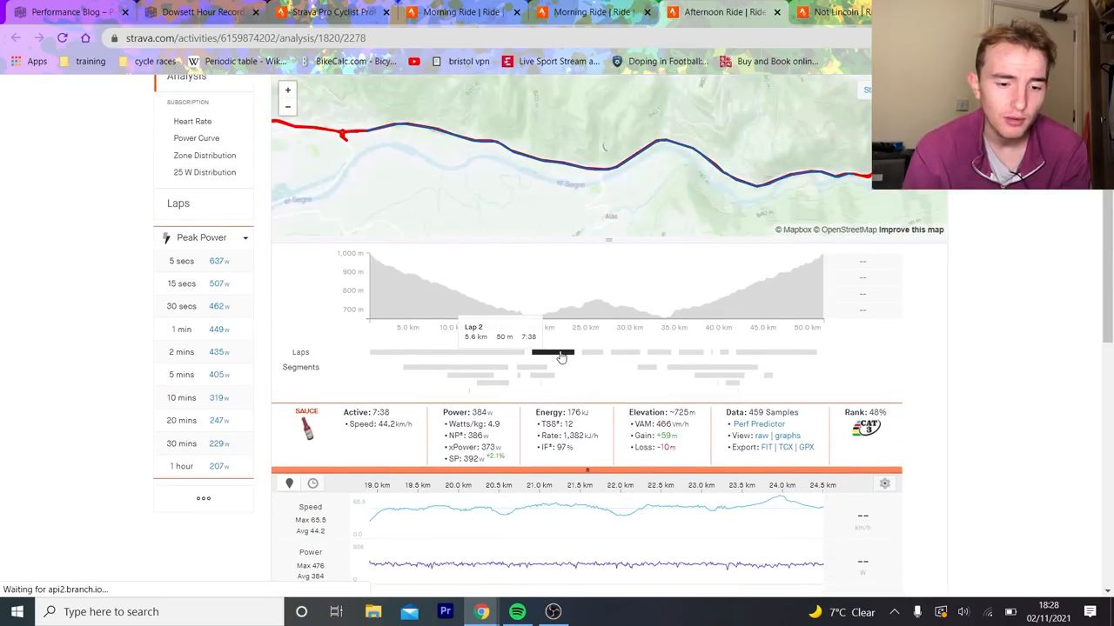
pyautogui.scroll(-3)
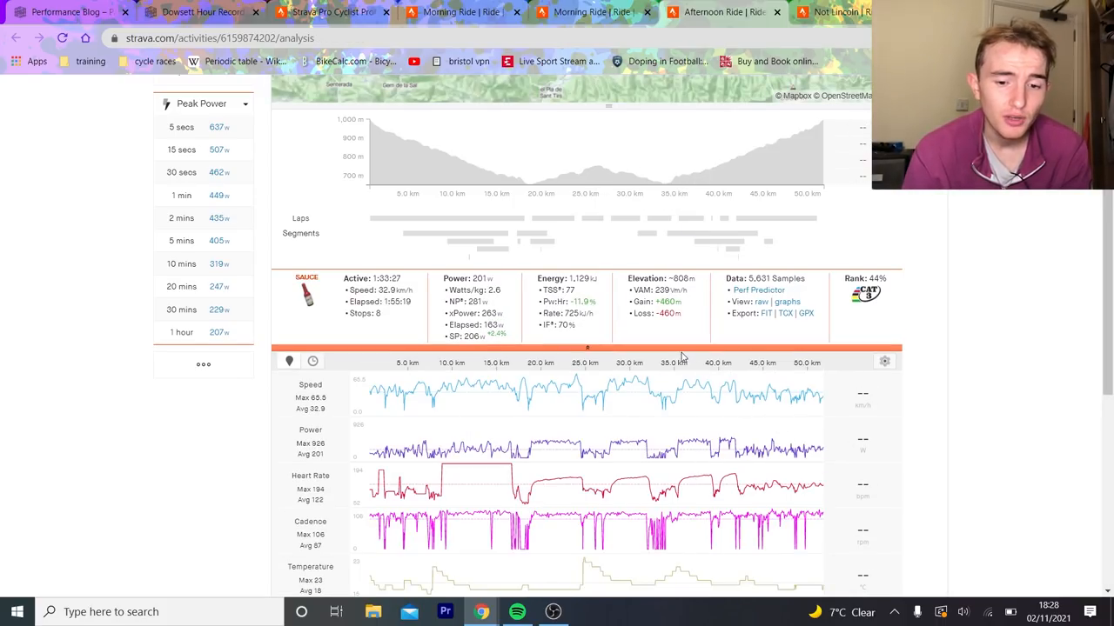
pyautogui.click(722, 219)
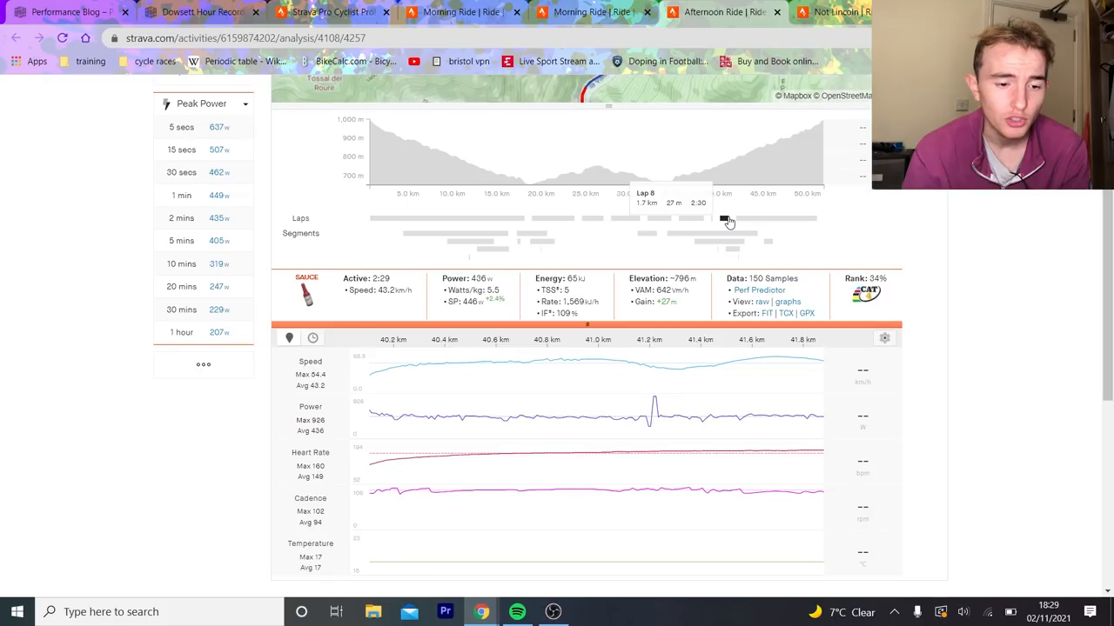
pyautogui.moveTo(720, 435)
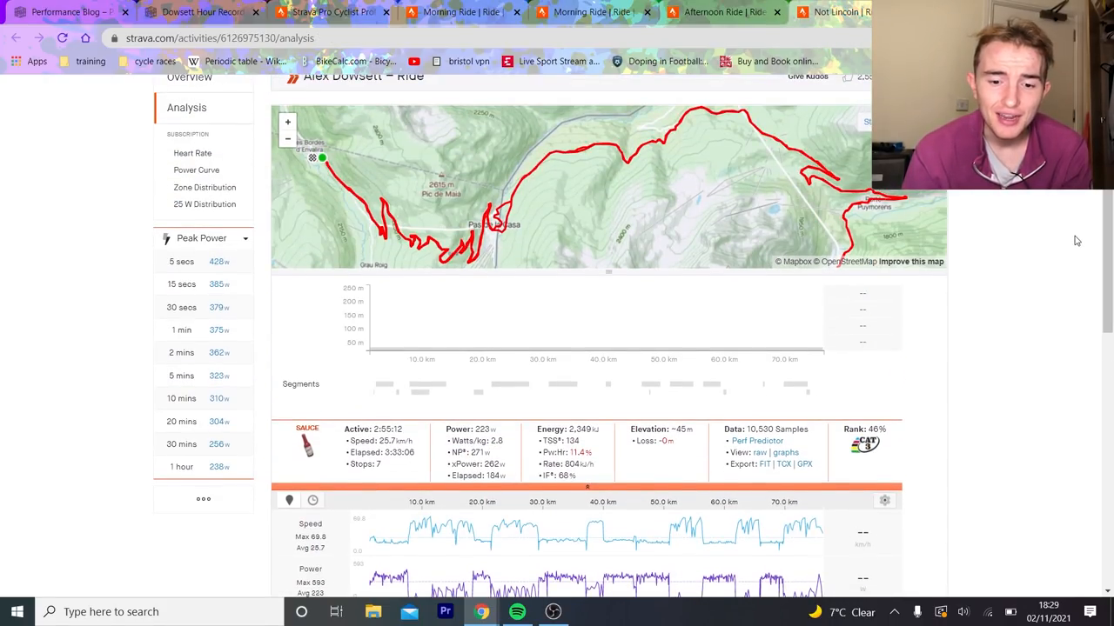
pyautogui.scroll(-3)
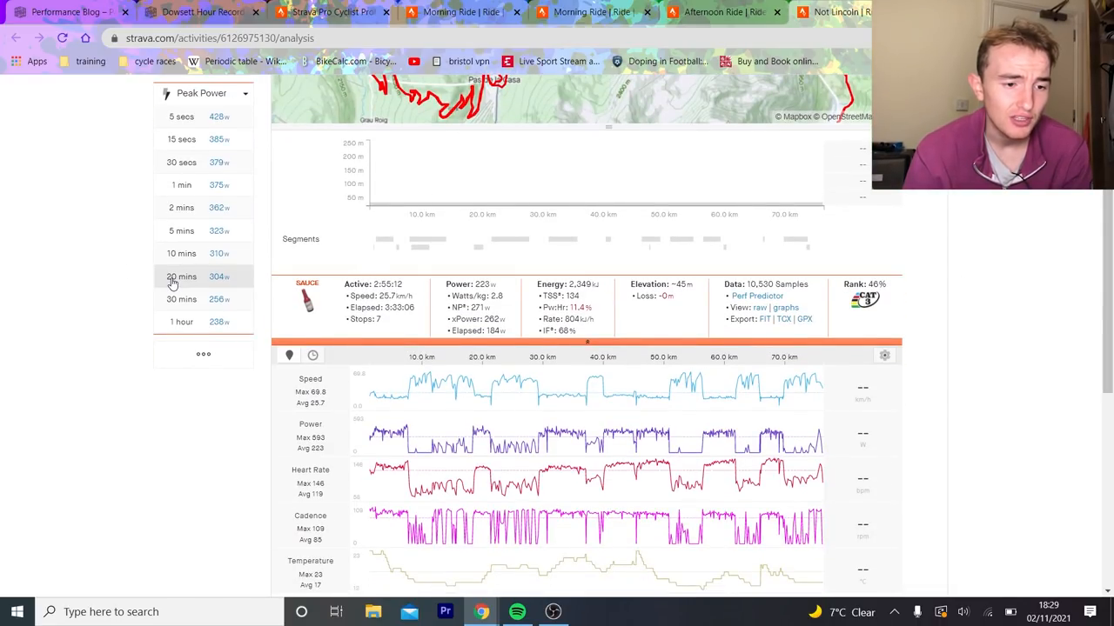
pyautogui.click(181, 277)
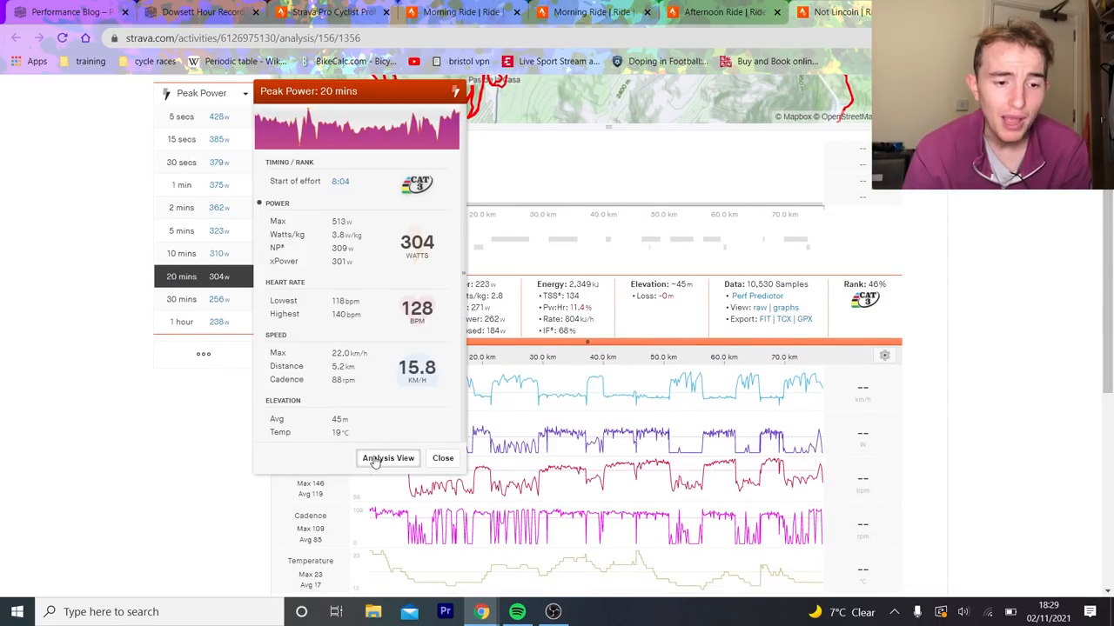
pyautogui.click(387, 460)
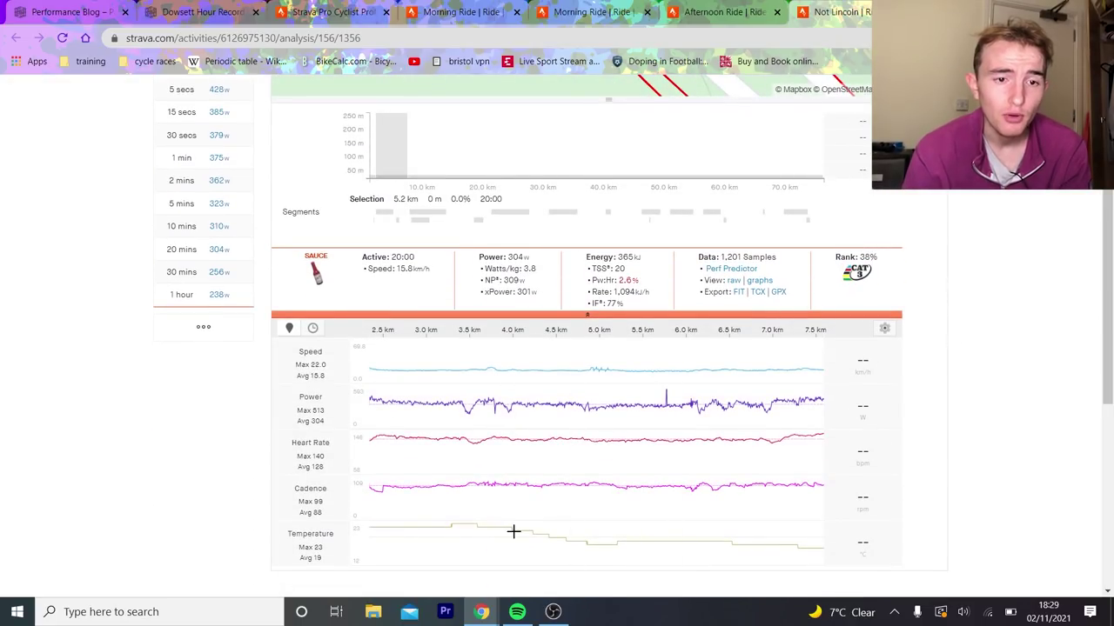
pyautogui.click(445, 12)
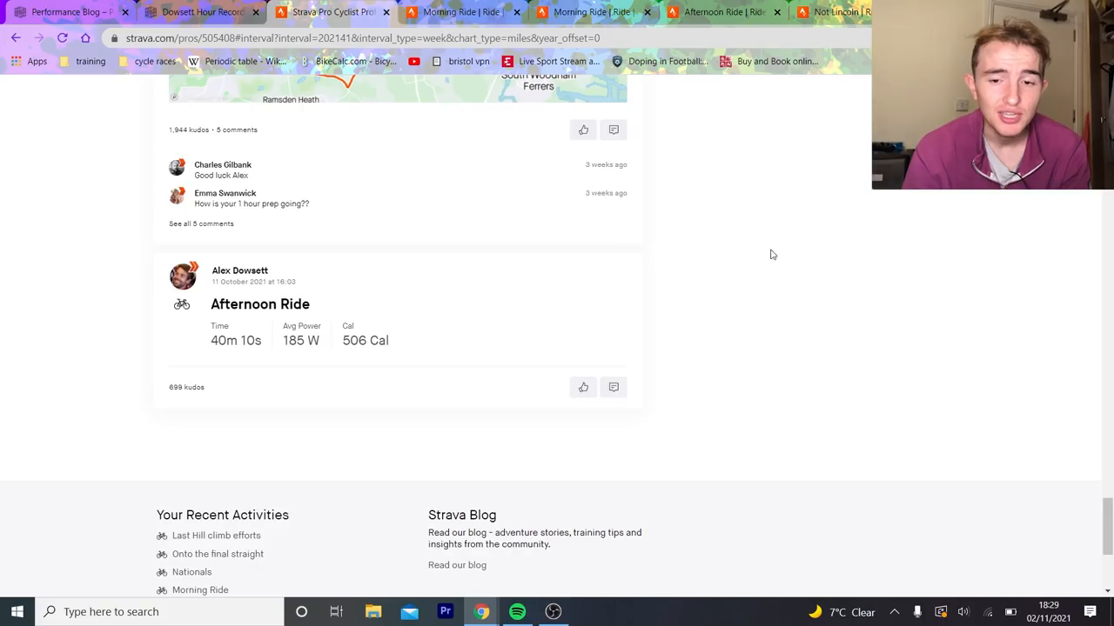
# Step: Browse rides from the week of 4 Oct 2021 in the profile's Activities chart, then return to a ride analysis
pyautogui.scroll(3)
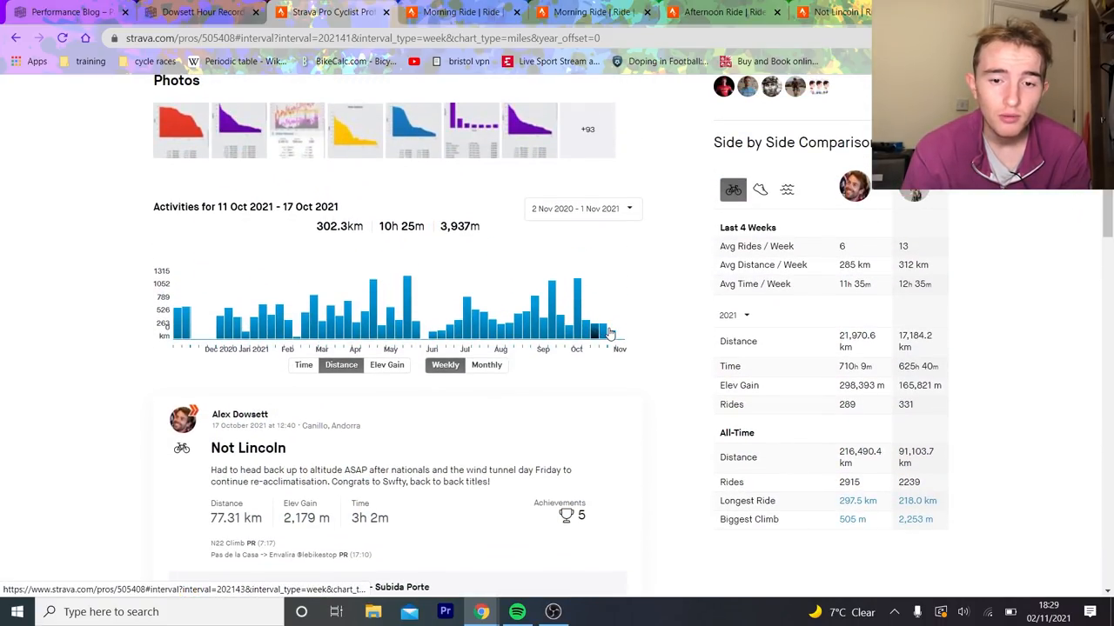
pyautogui.click(585, 331)
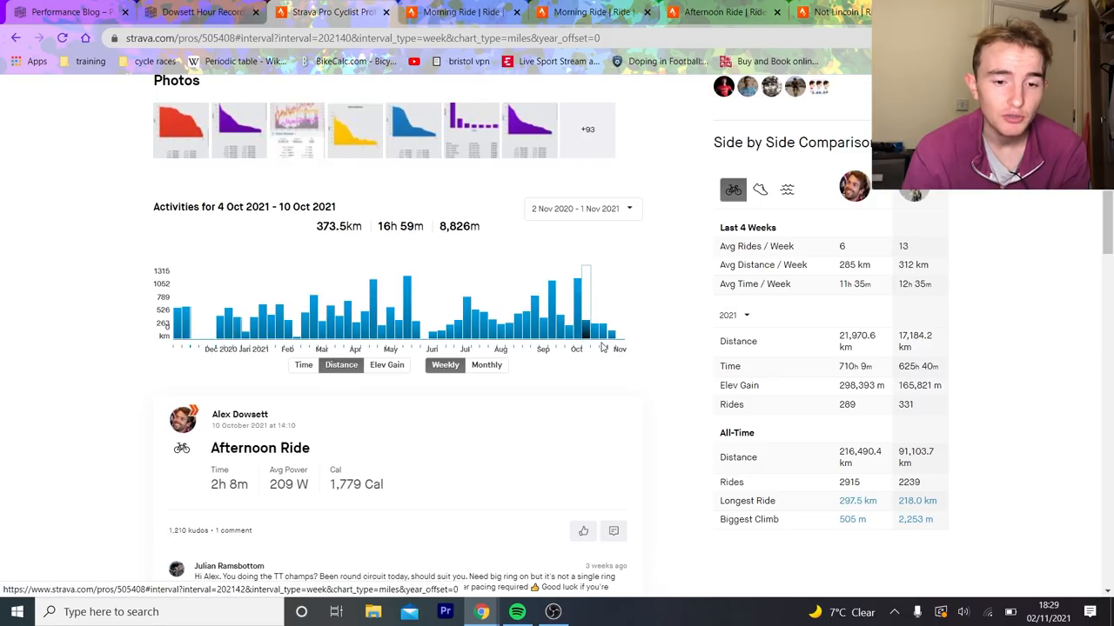
pyautogui.click(602, 304)
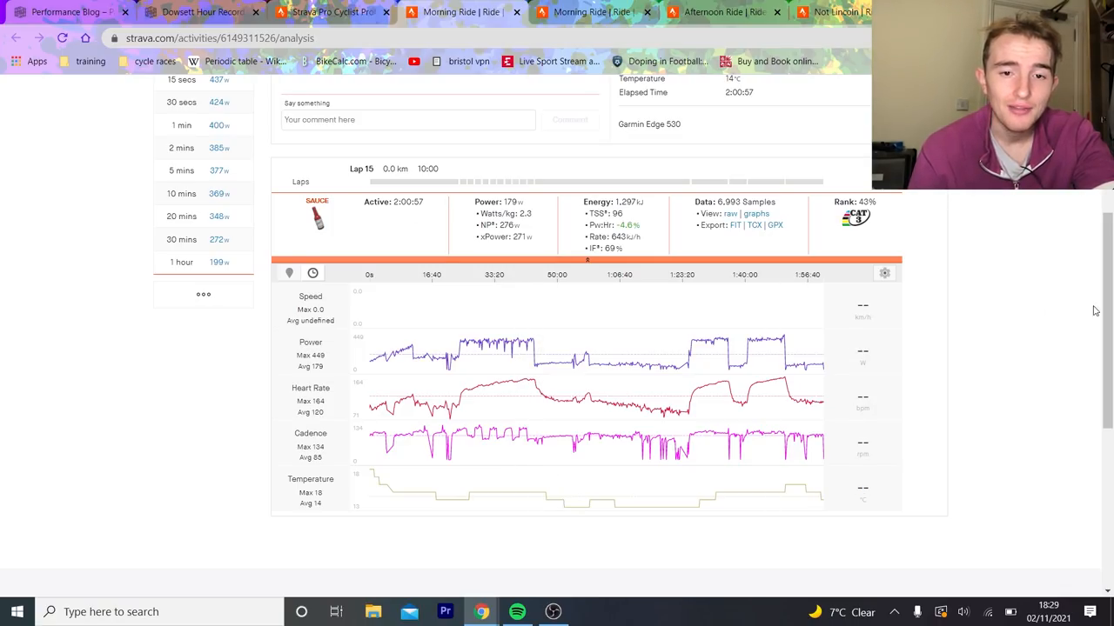
# Step: Compare the Morning Ride's power and heart-rate traces, then switch to the longer 2:55:12 ride's analysis
pyautogui.scroll(3)
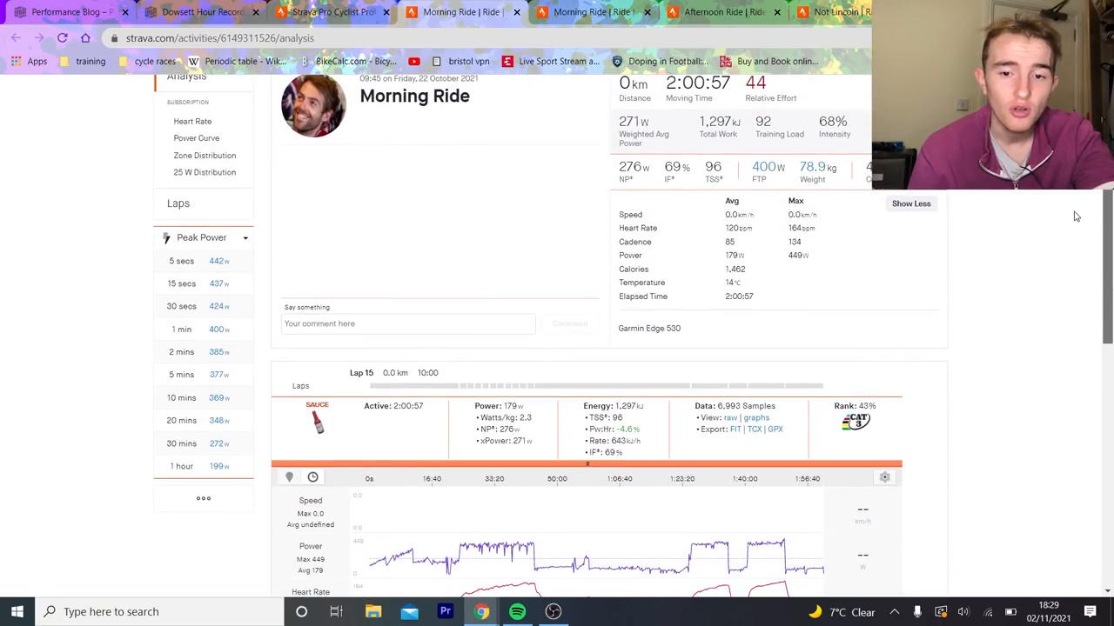
pyautogui.scroll(-3)
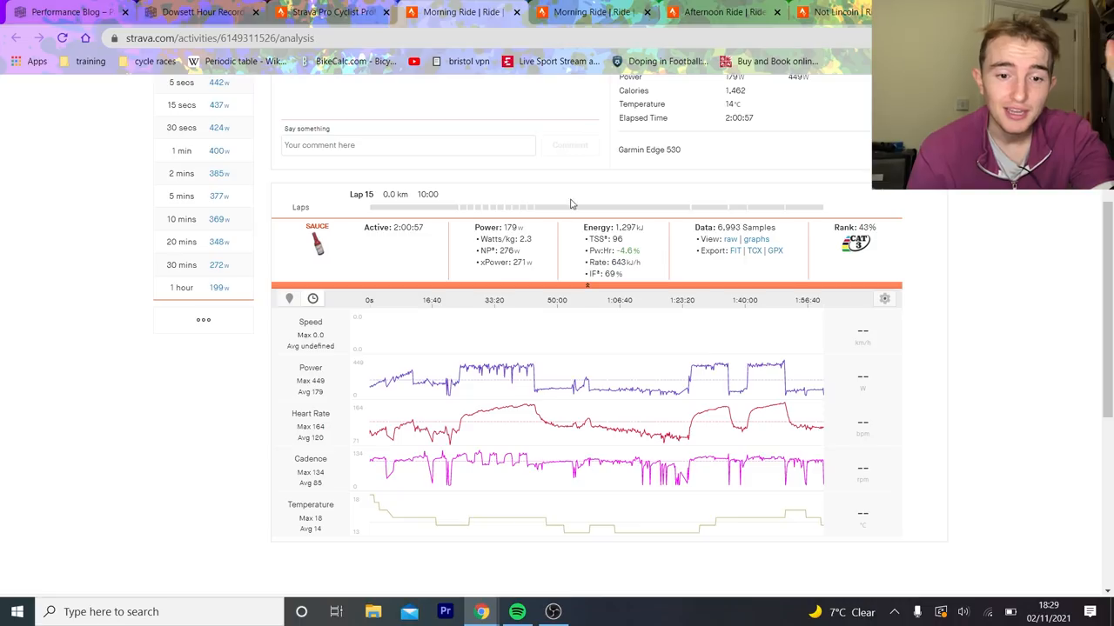
pyautogui.moveTo(695, 337)
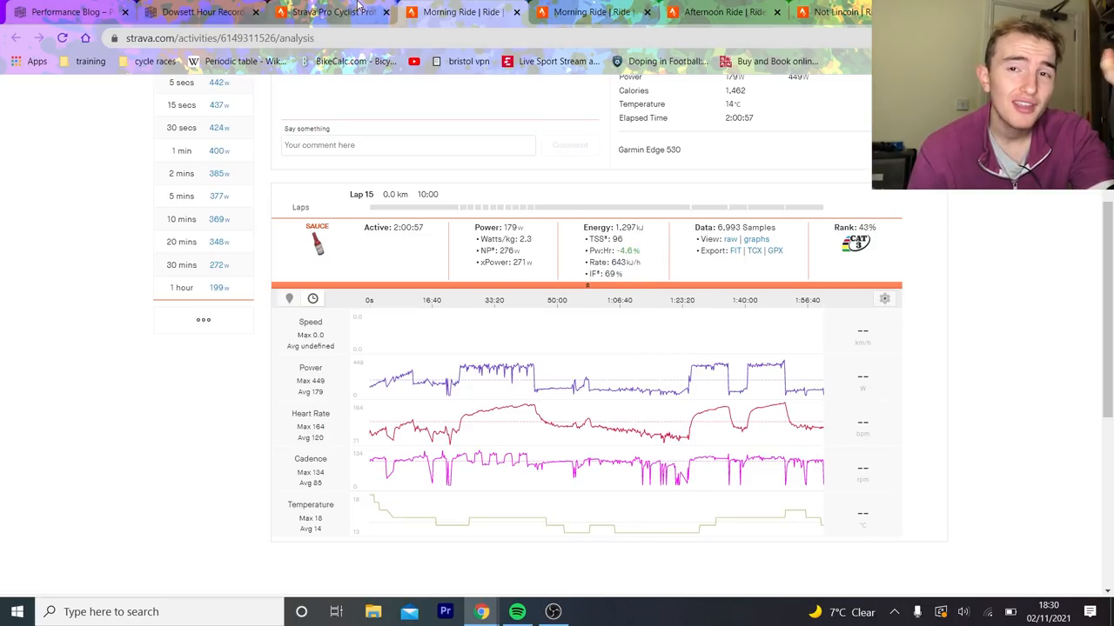
pyautogui.moveTo(331, 14)
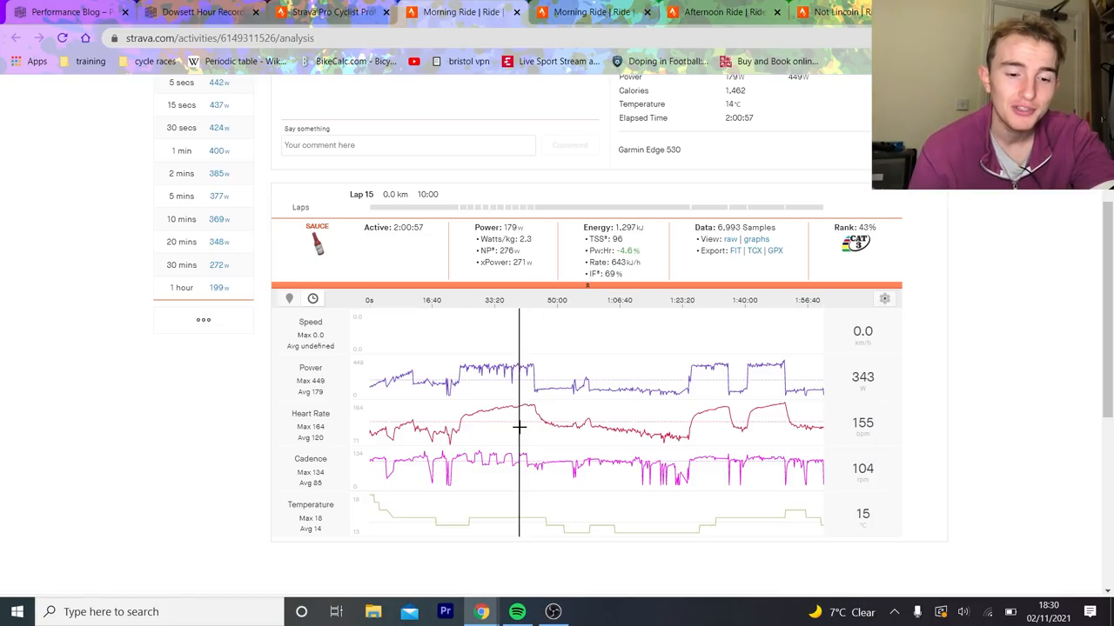
pyautogui.moveTo(532, 432)
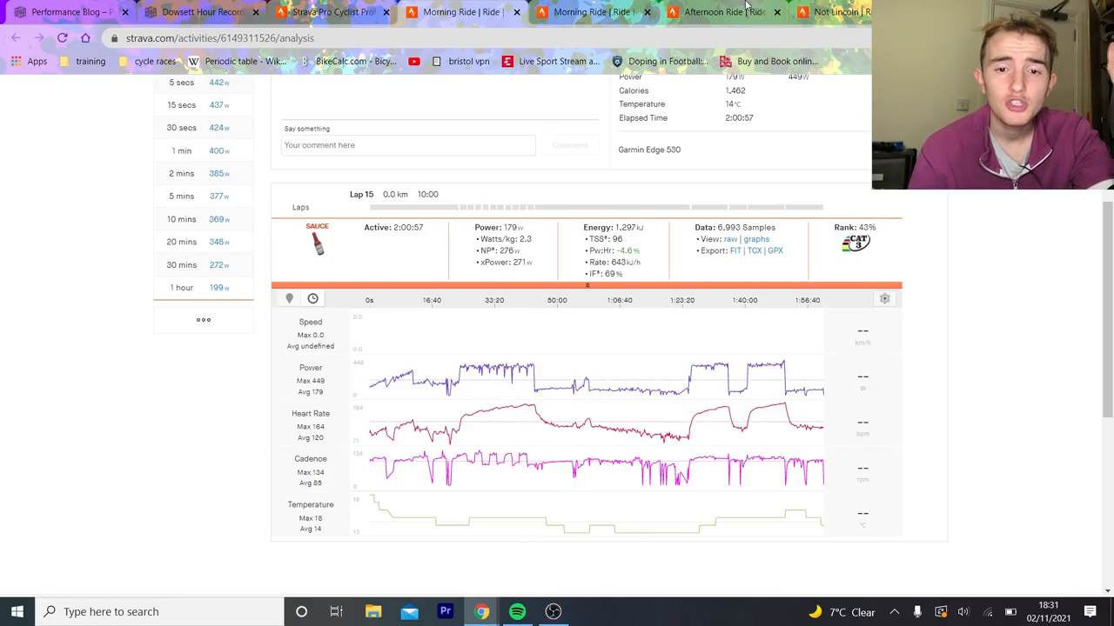
pyautogui.click(722, 14)
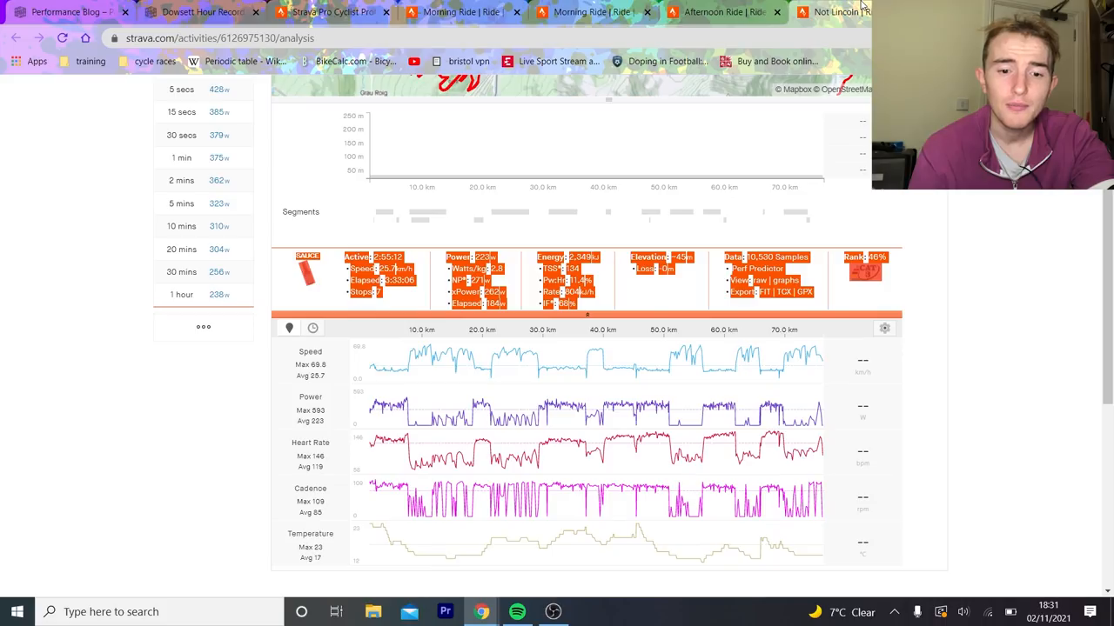
pyautogui.moveTo(679, 432)
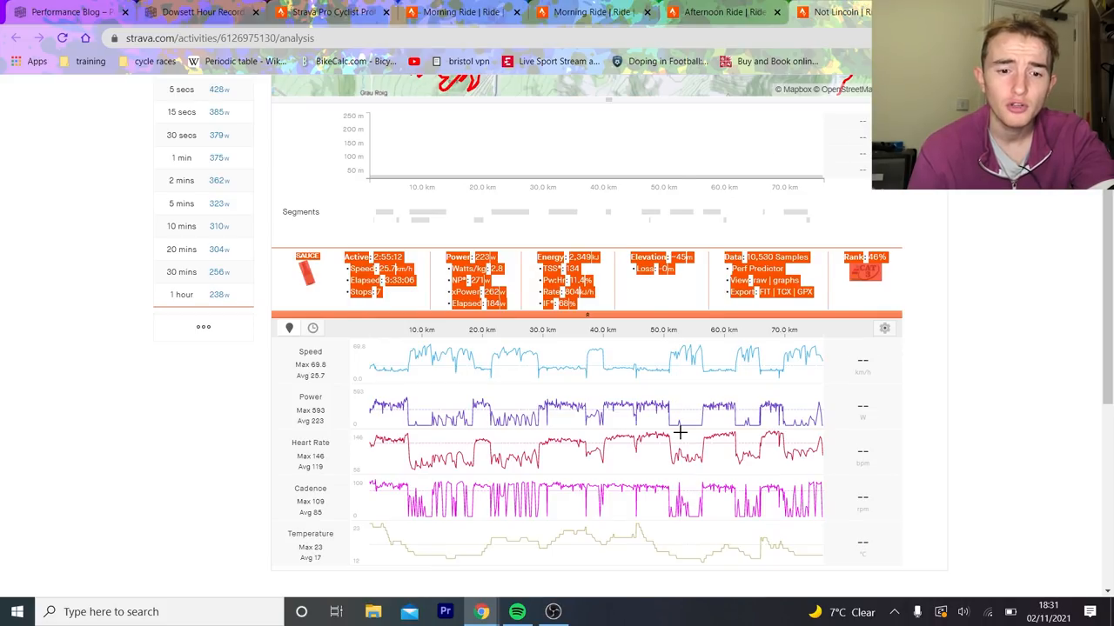